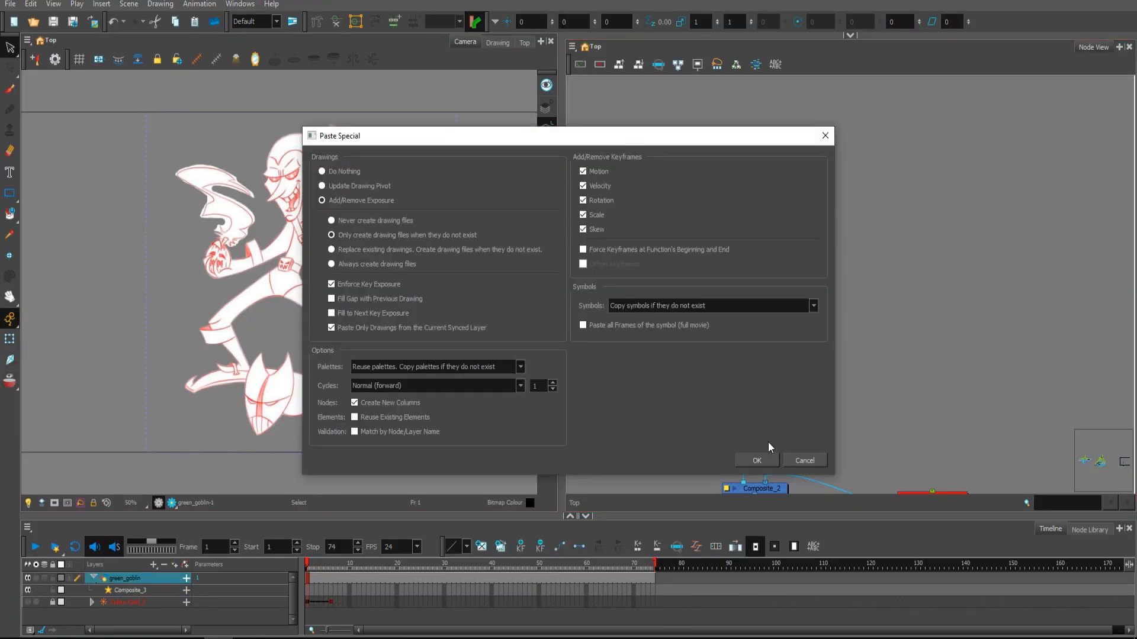
Confirm the Paste Special options to bring the hoverboard drawings into the scene.
left_click(755, 461)
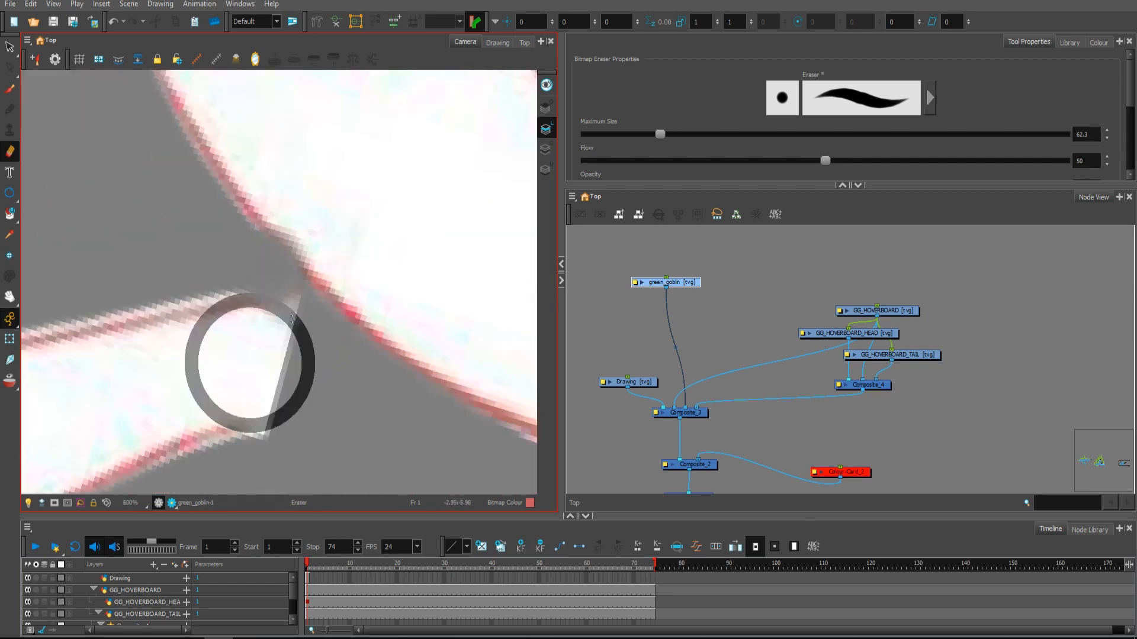
Erase the overlapping hoverboard lines, then paint over the goblin's hair tip with the Brush.
left_click(877, 312)
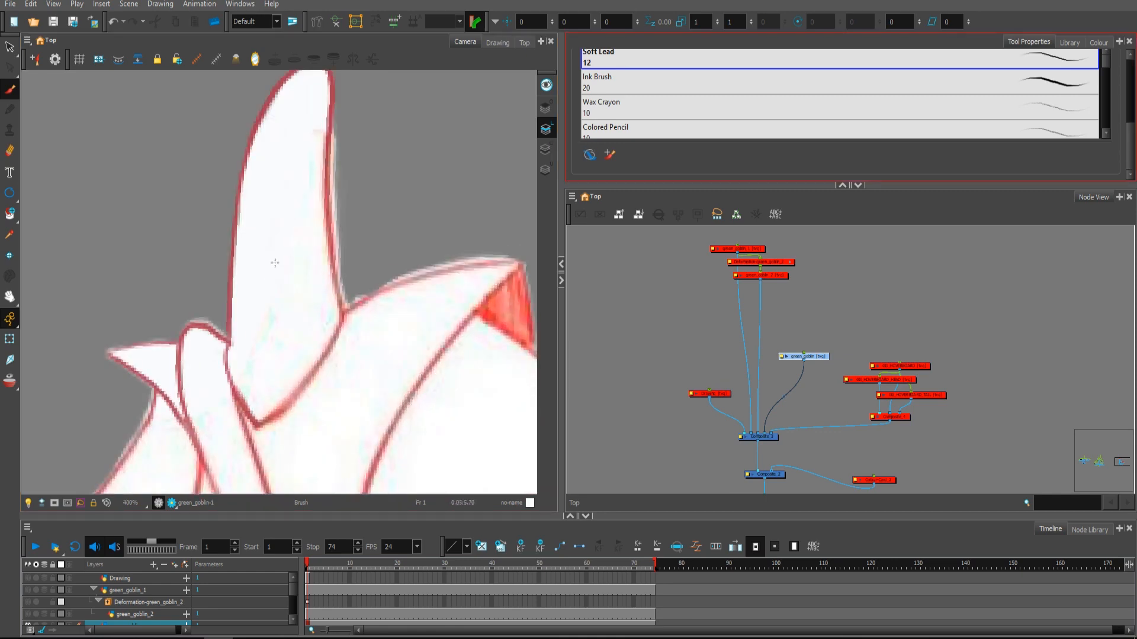
left_click(10, 153)
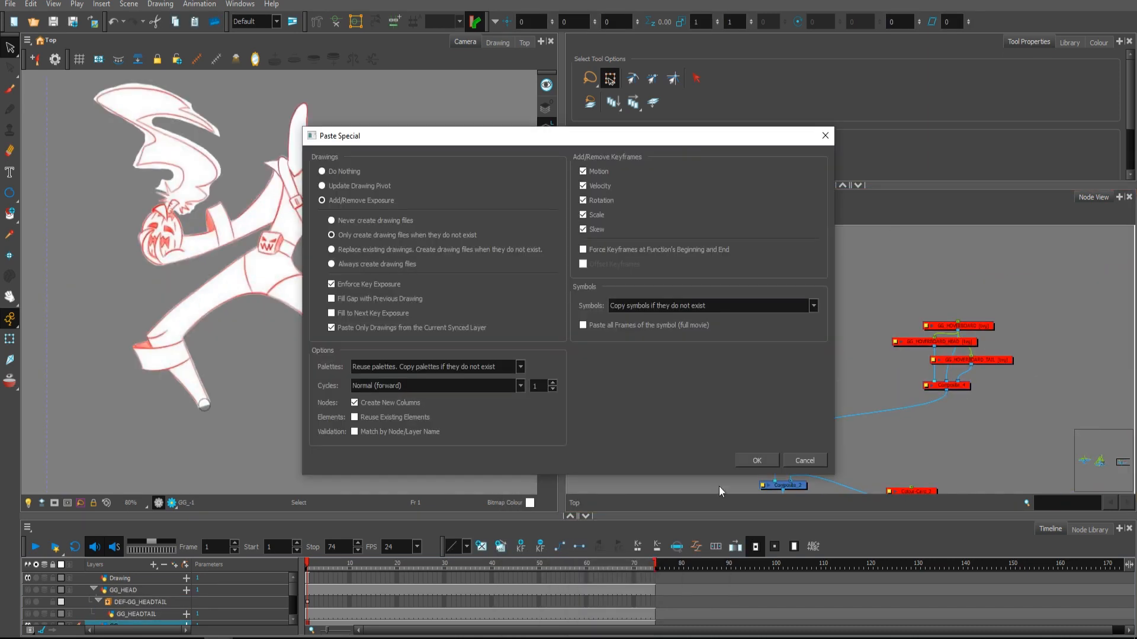
Confirm pasting the GG_HEAD pieces and erase the line crossing the leg end.
left_click(755, 461)
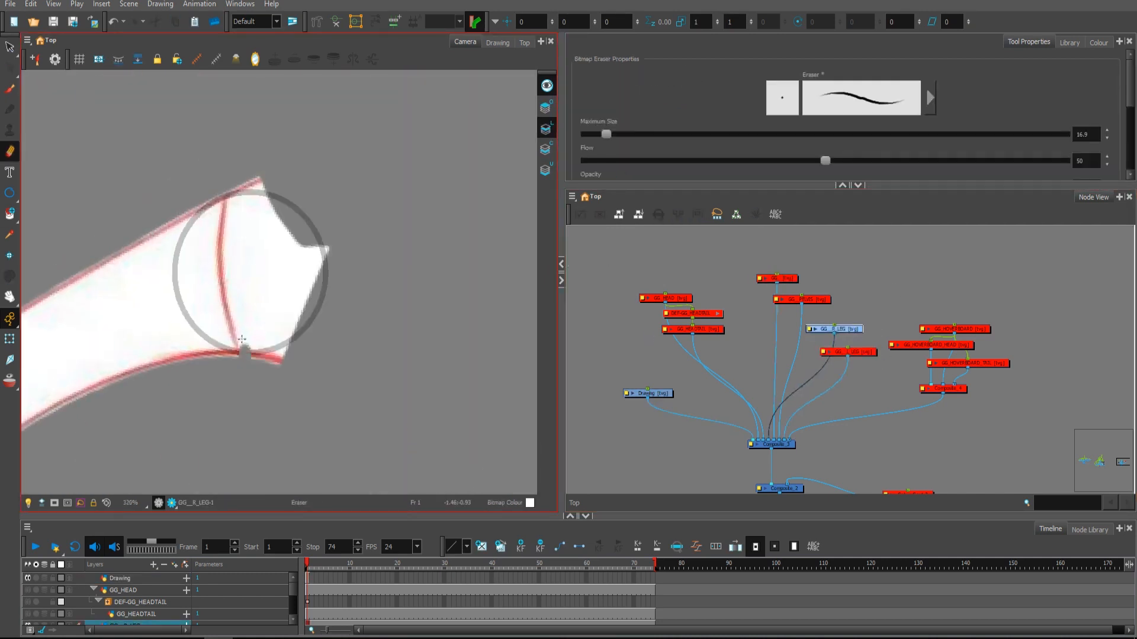
left_click(11, 89)
type("tran")
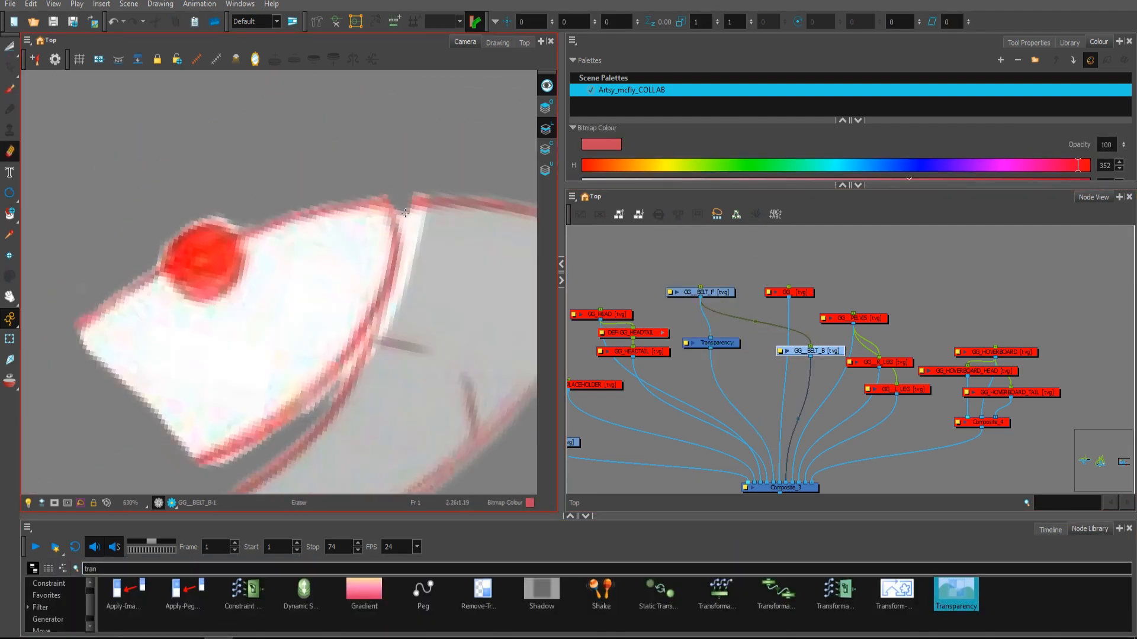
Erase a strip across the GG_1 arm drawing so the limb splits into two pieces.
left_click(232, 295)
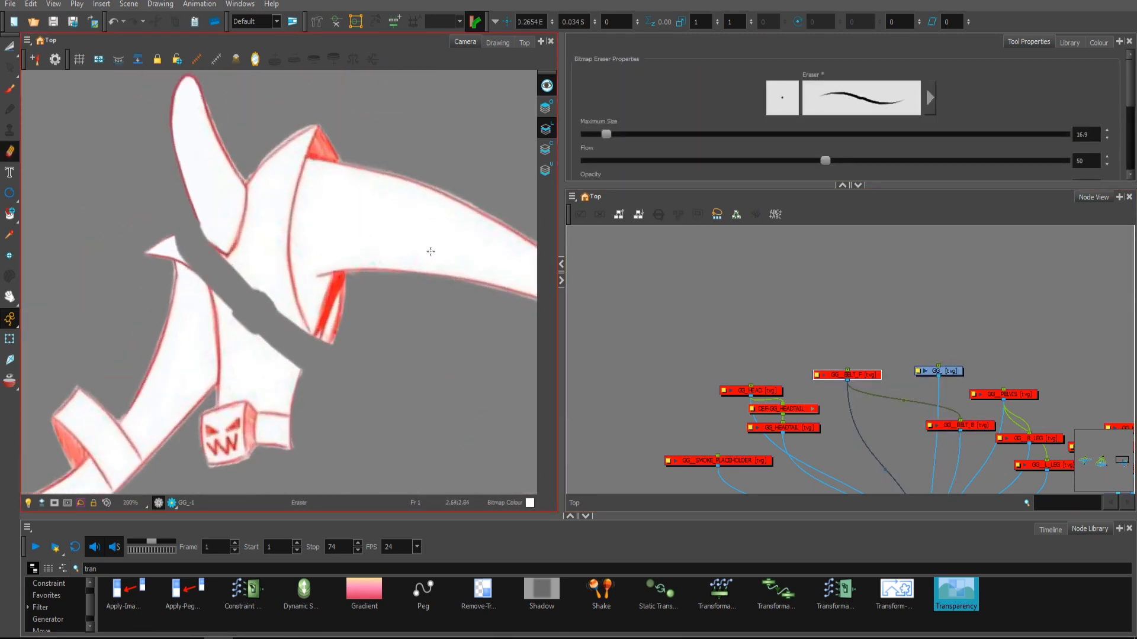
left_click(1097, 41)
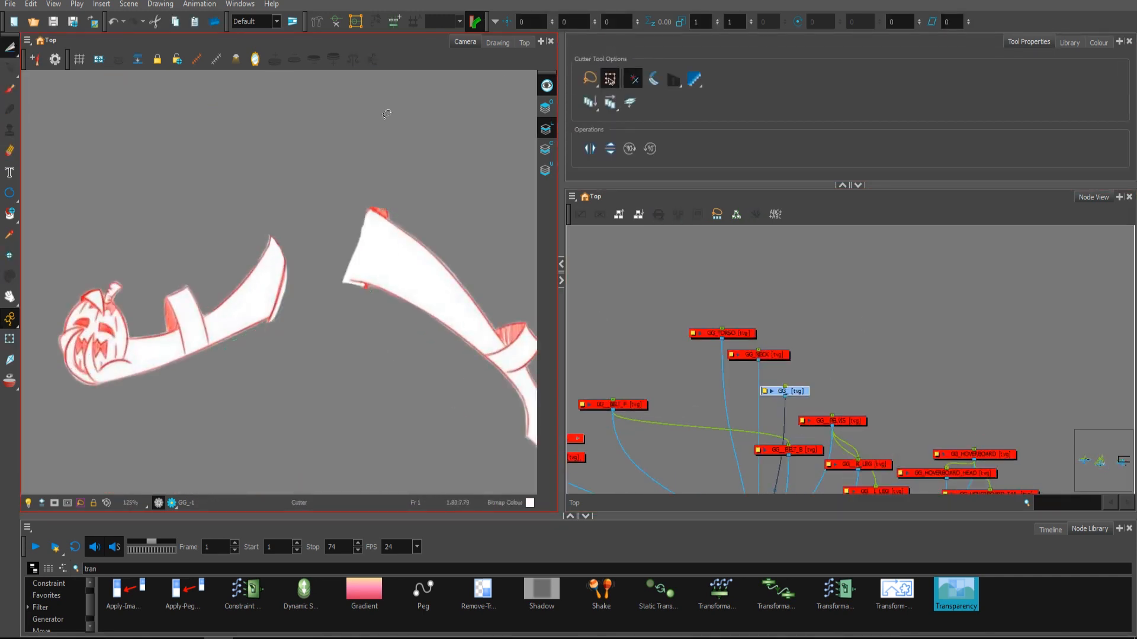
Rename the new right-hand layers GG_R_FINGERS_FRONT and GG_R_SMOKEBOMB.
left_click(10, 152)
type("GG_R_FI")
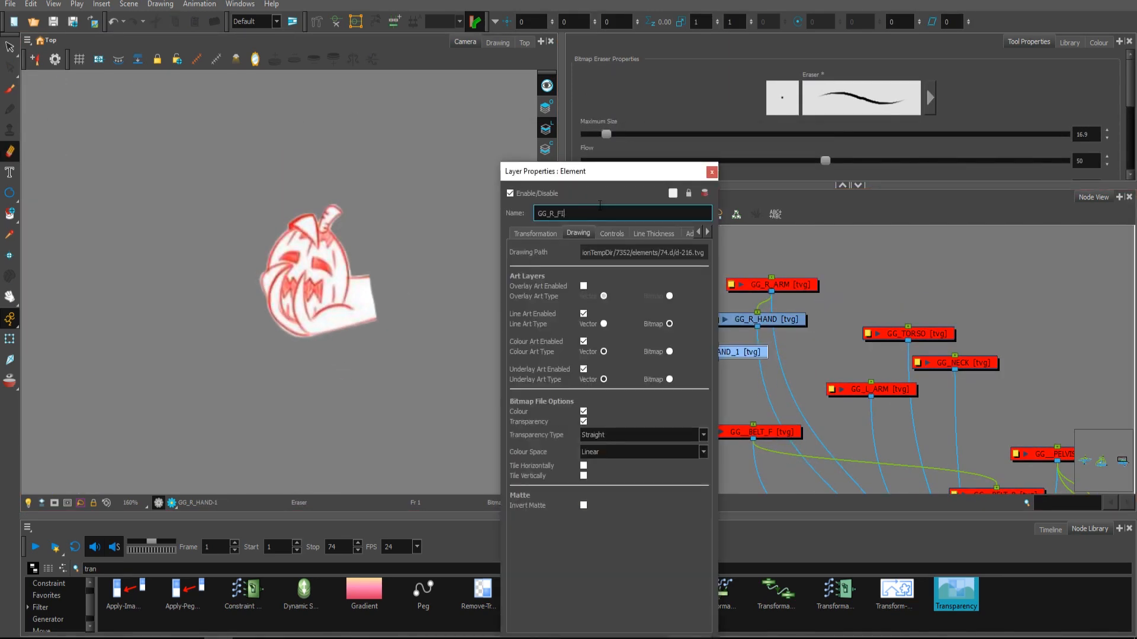
left_click(710, 172)
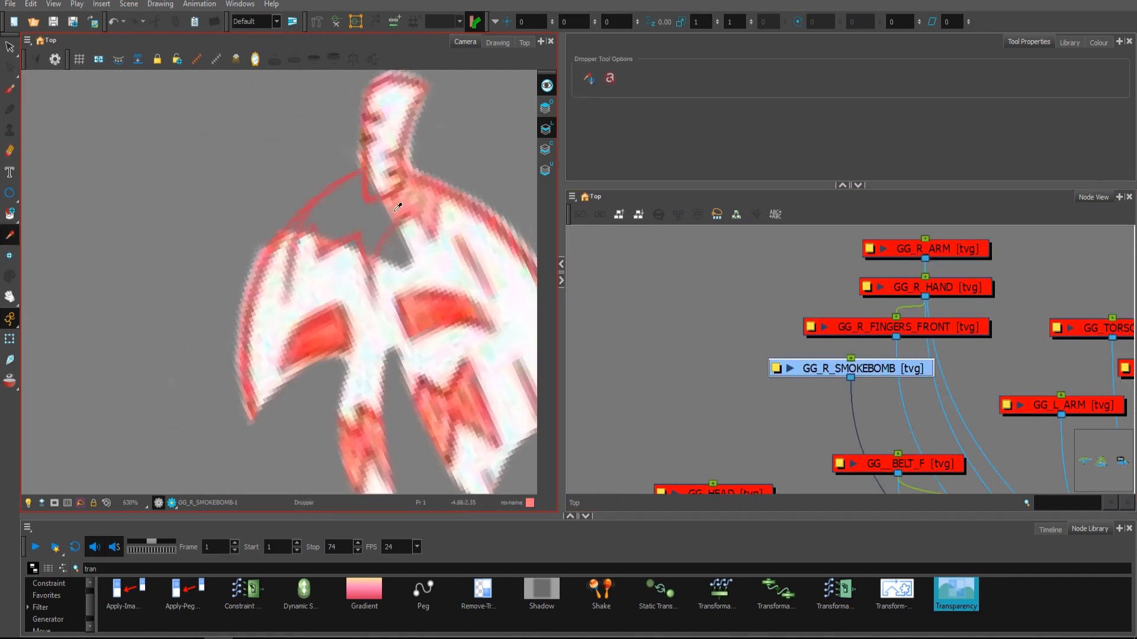
Pick a colour from the smoke bomb and erase stray lines on GG_R_FINGERS_FRONT.
left_click(11, 88)
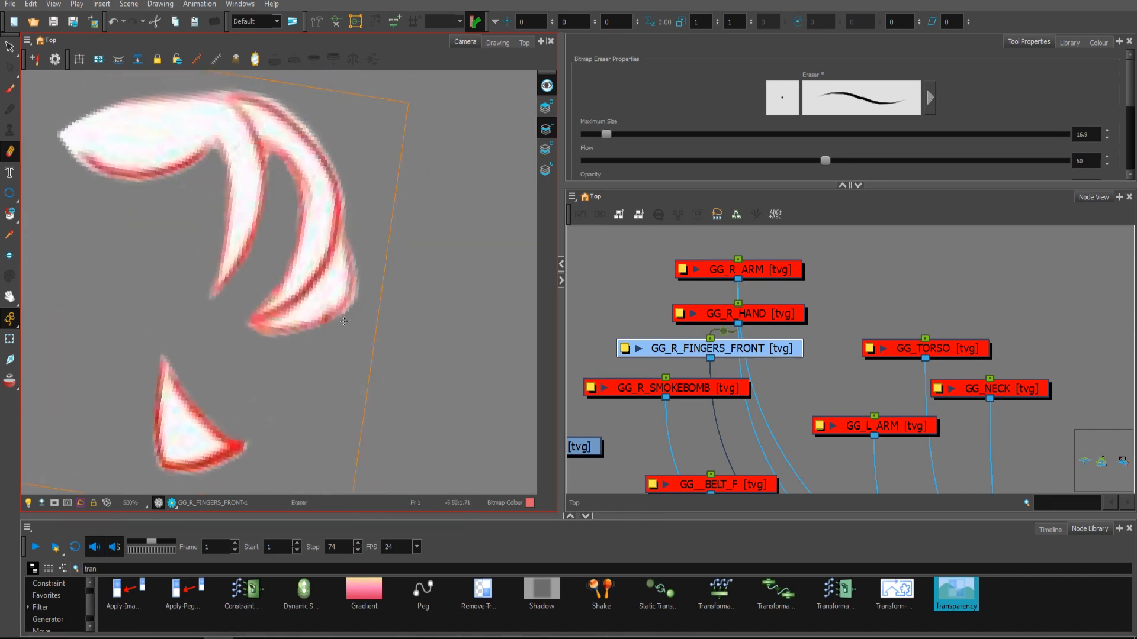
left_click(738, 316)
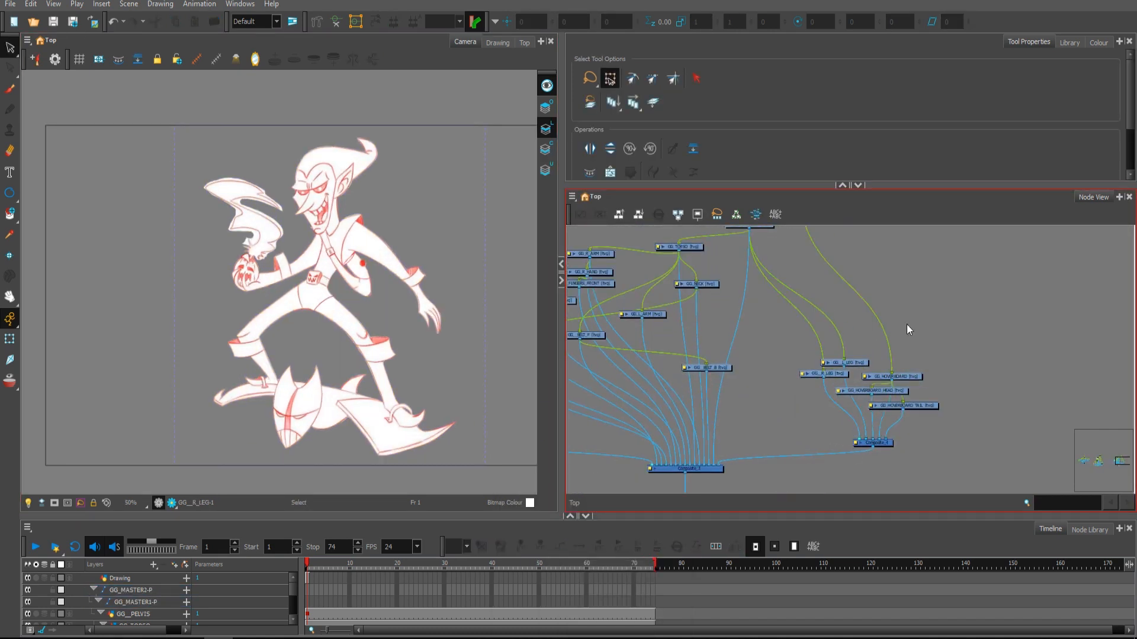
Bring up the Layer Properties of the main Composite node in the Node View.
double_click(683, 468)
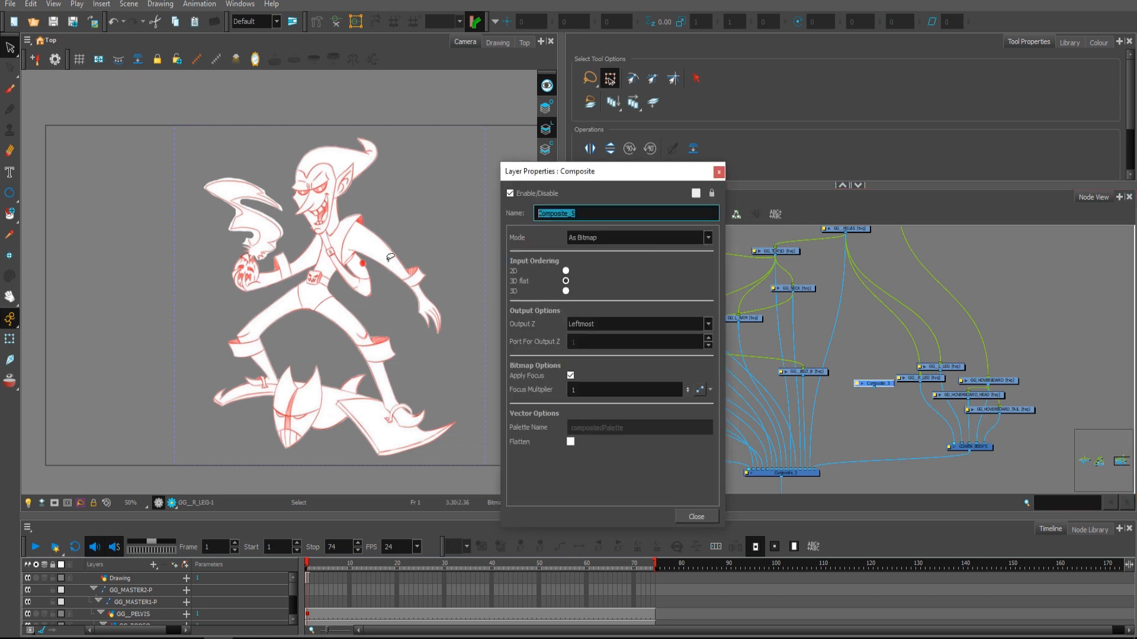
left_click(694, 516)
type("50")
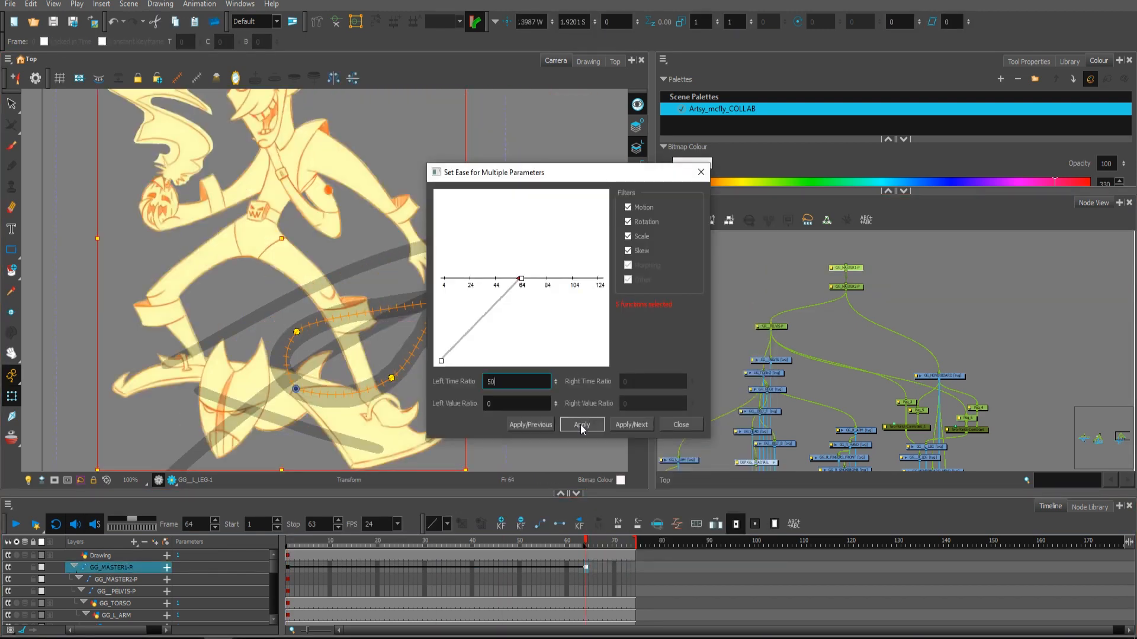
Apply a Left Time Ratio 50 ease to the GG_MASTER1-P keyframes.
left_click(580, 424)
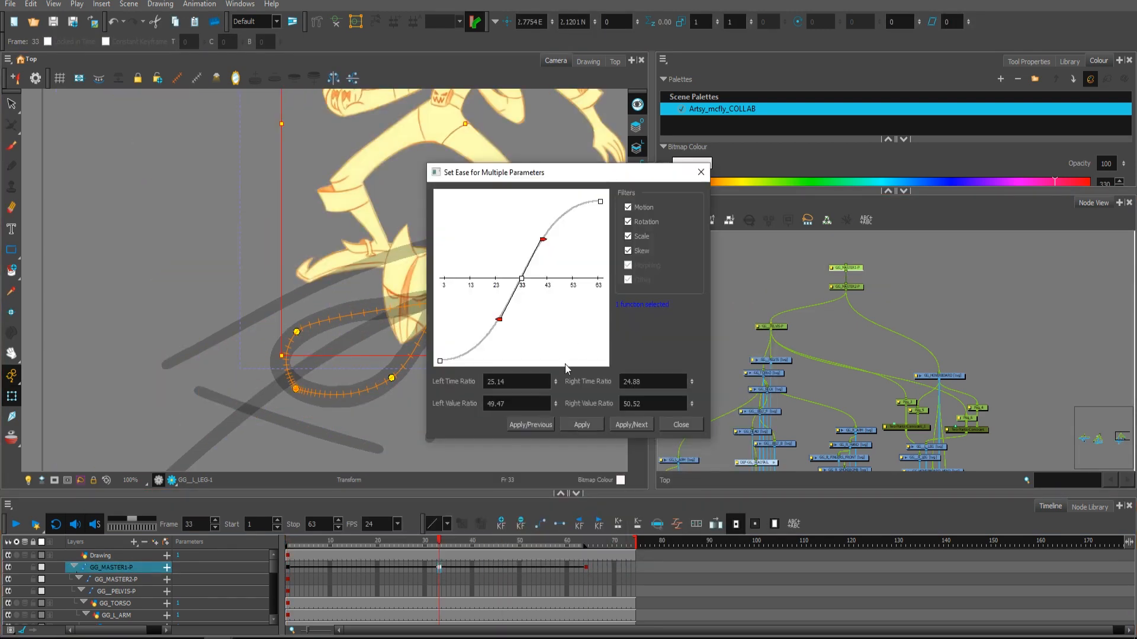
left_click(678, 424)
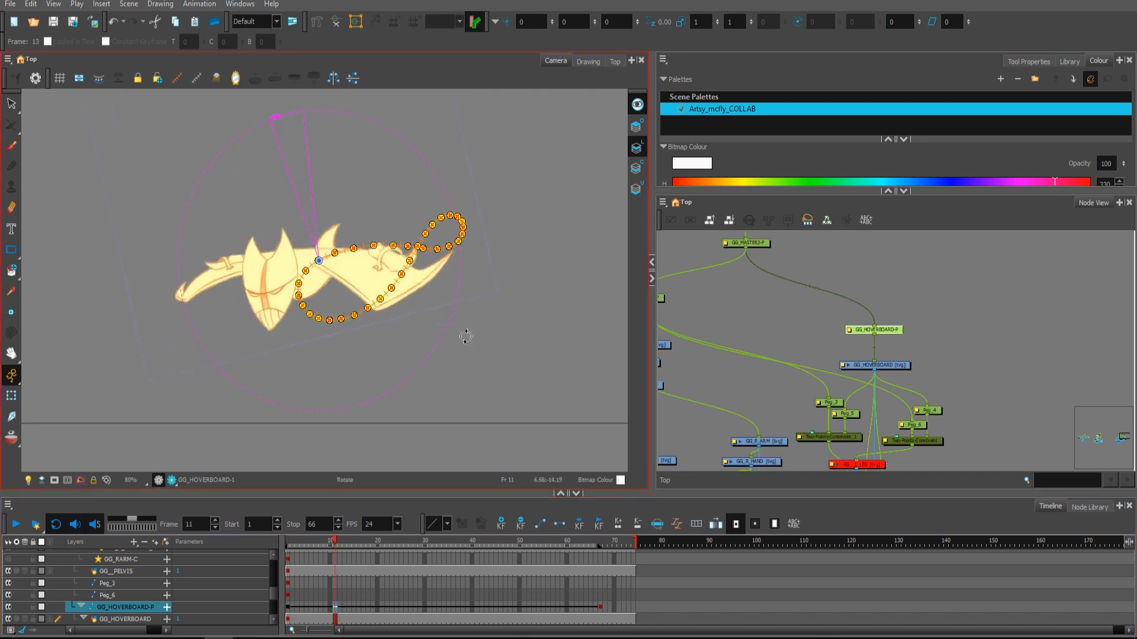
Rotate GG_HOVERBOARD-P at frames 11 and 37 to key the board's tilt.
left_click(519, 541)
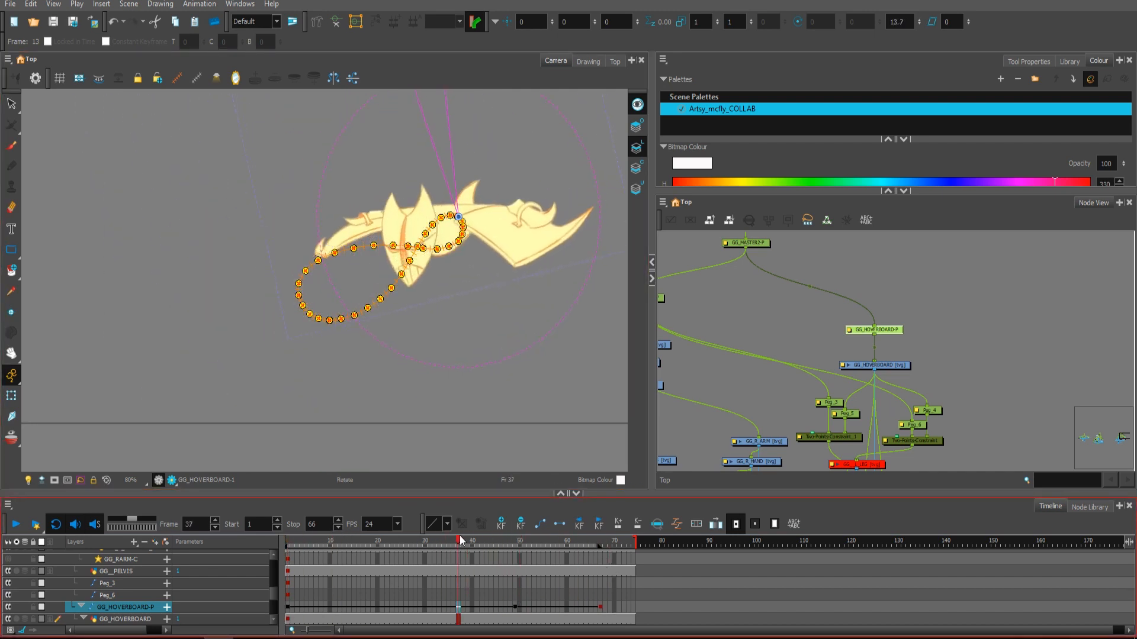
left_click(523, 542)
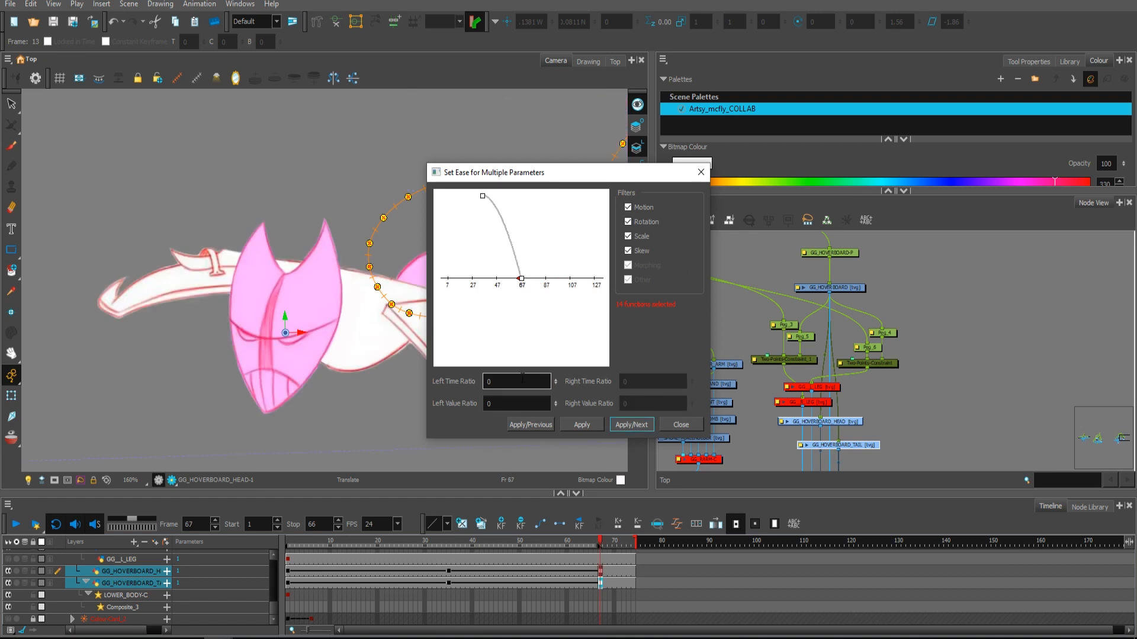
Apply multi-parameter eases to the hoverboard, head and tail keyframes via Apply/Next.
left_click(679, 424)
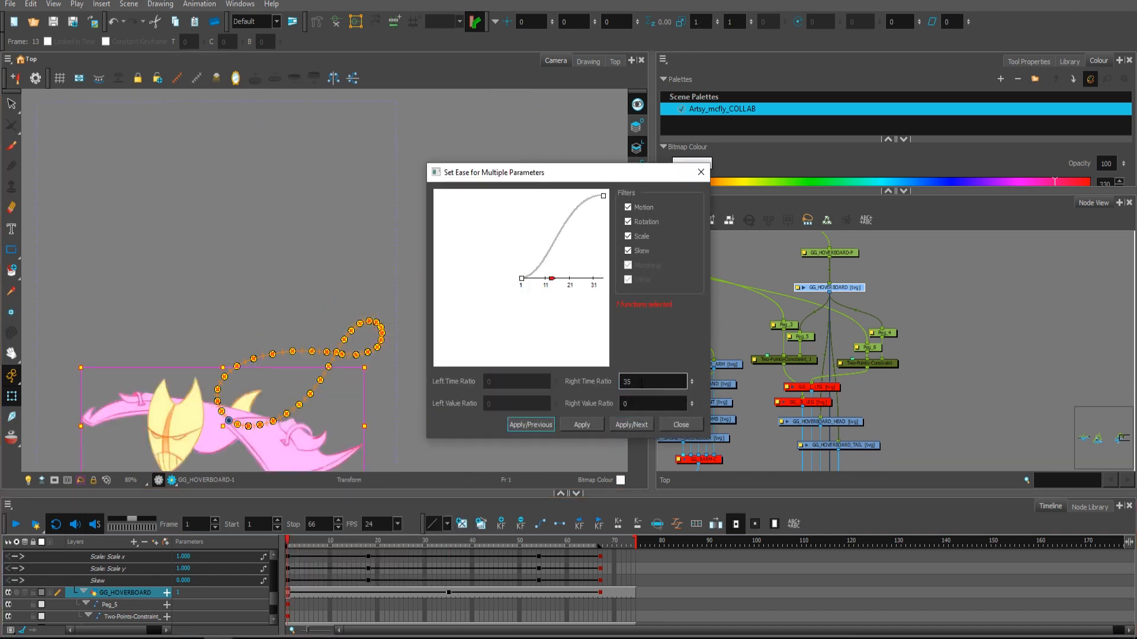
left_click(530, 424)
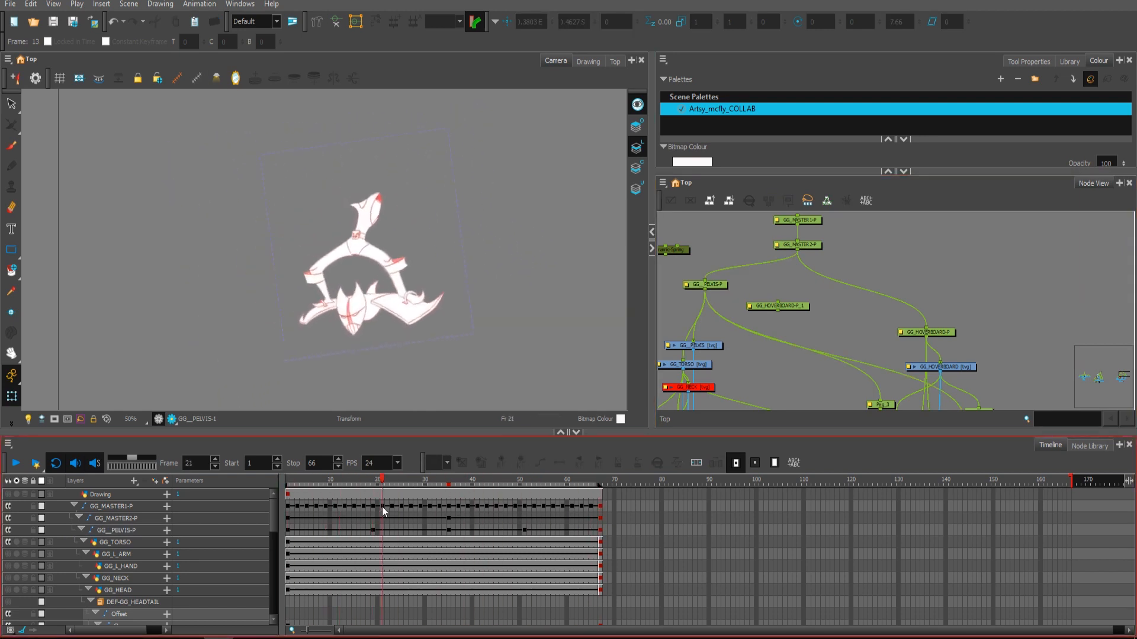
Move to frame 21 on the master peg and select GG_TORSO for rotation keys.
left_click(521, 479)
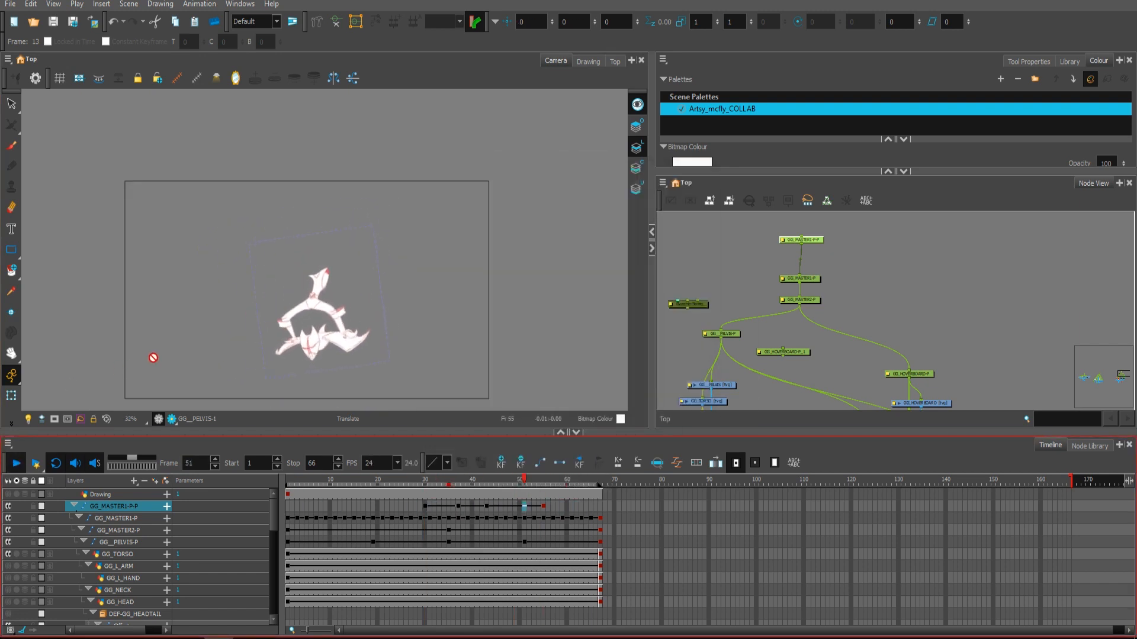
left_click(437, 493)
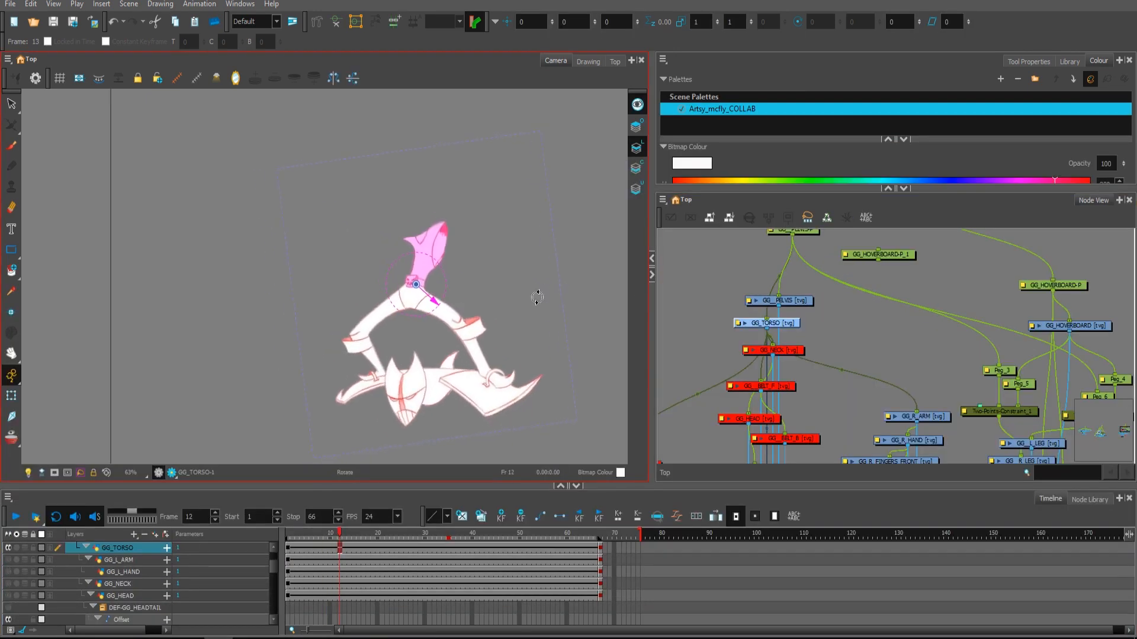
Tilt the torso back at frame 48 and ease its rotation keys with ratio 35 in and out.
left_click_drag(330, 531, 511, 531)
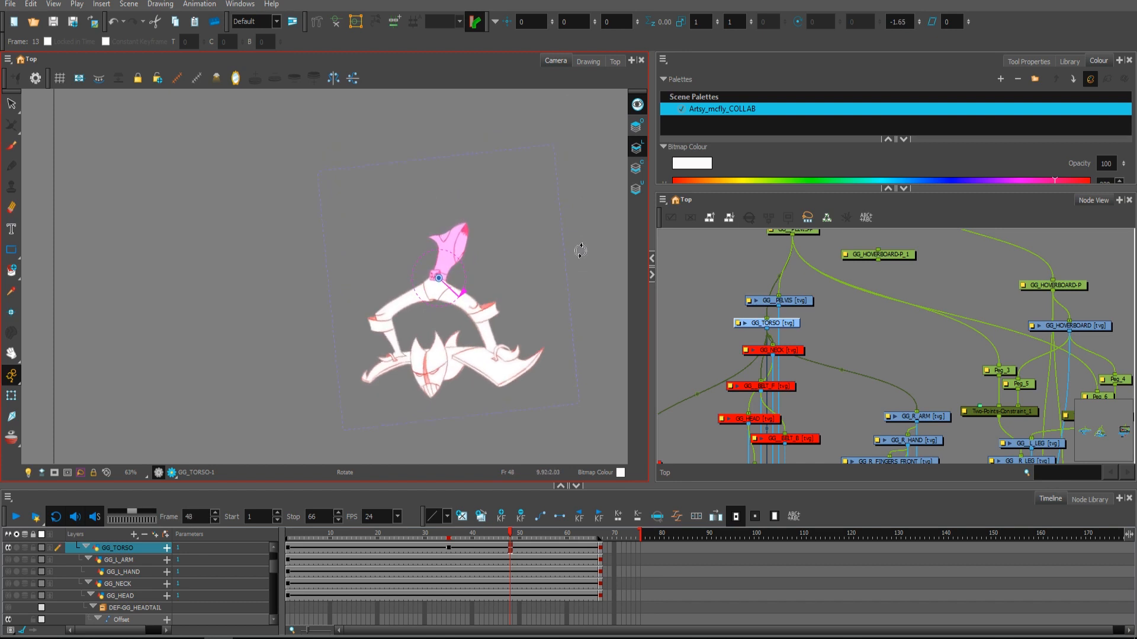
right_click(368, 551)
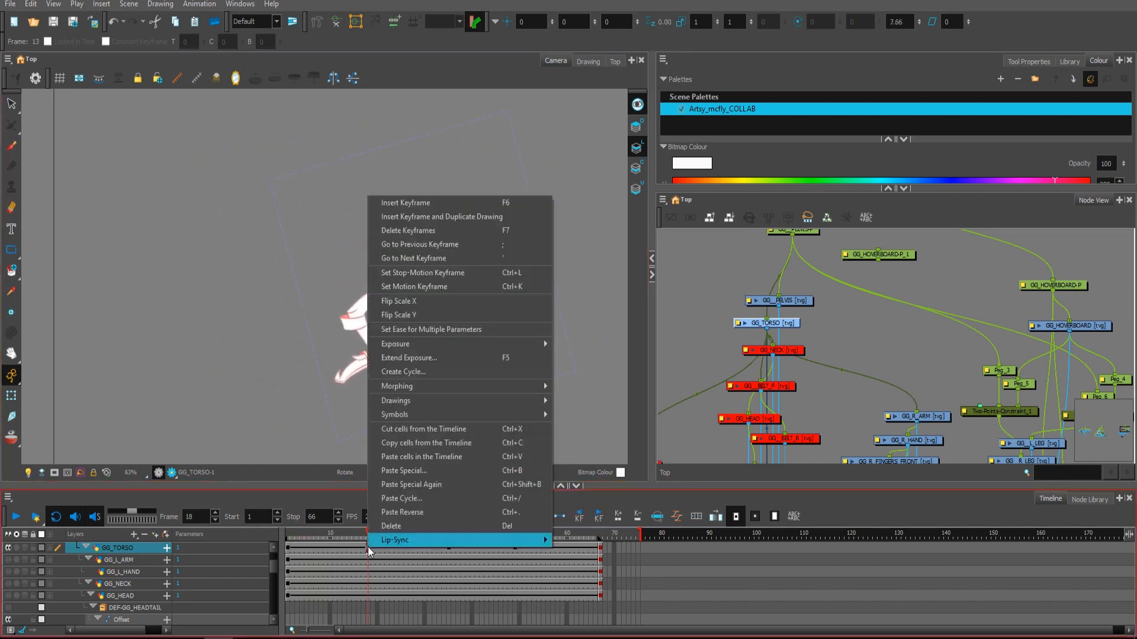
left_click(431, 329)
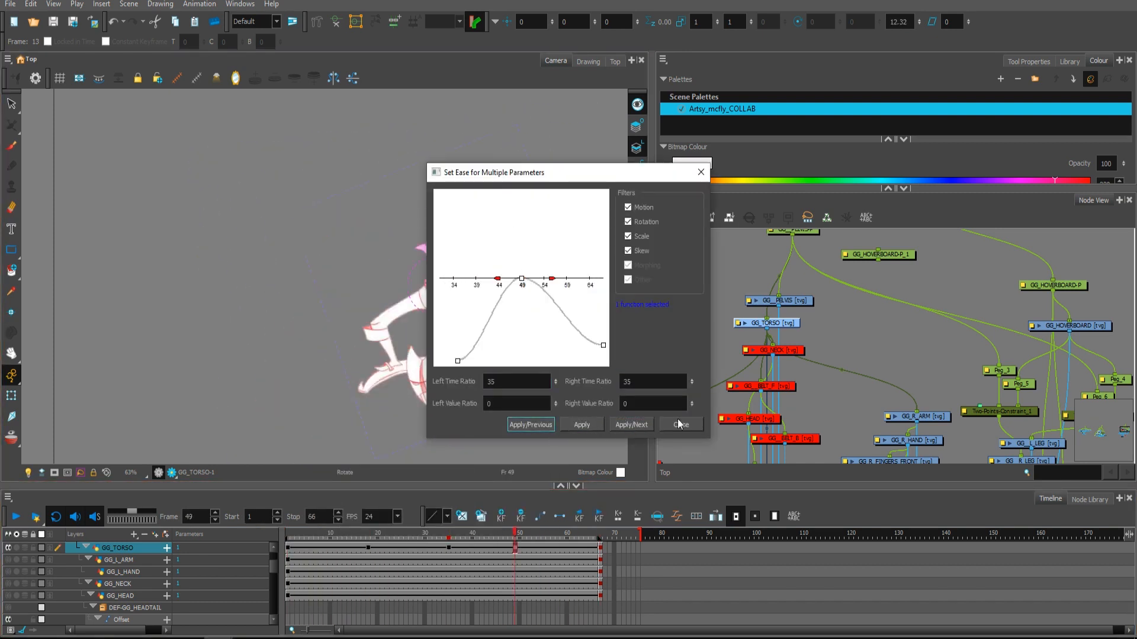
left_click(531, 424)
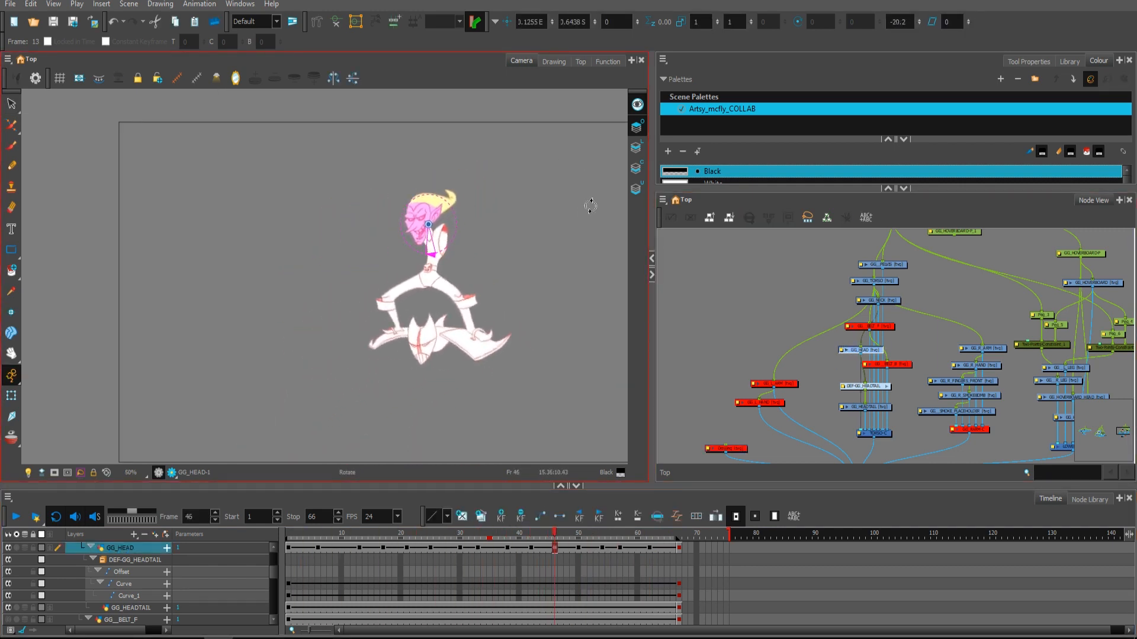
Rotate GG_HEAD into poses at frames 53, 49 and 34, then show the hair deformer curve.
left_click(607, 60)
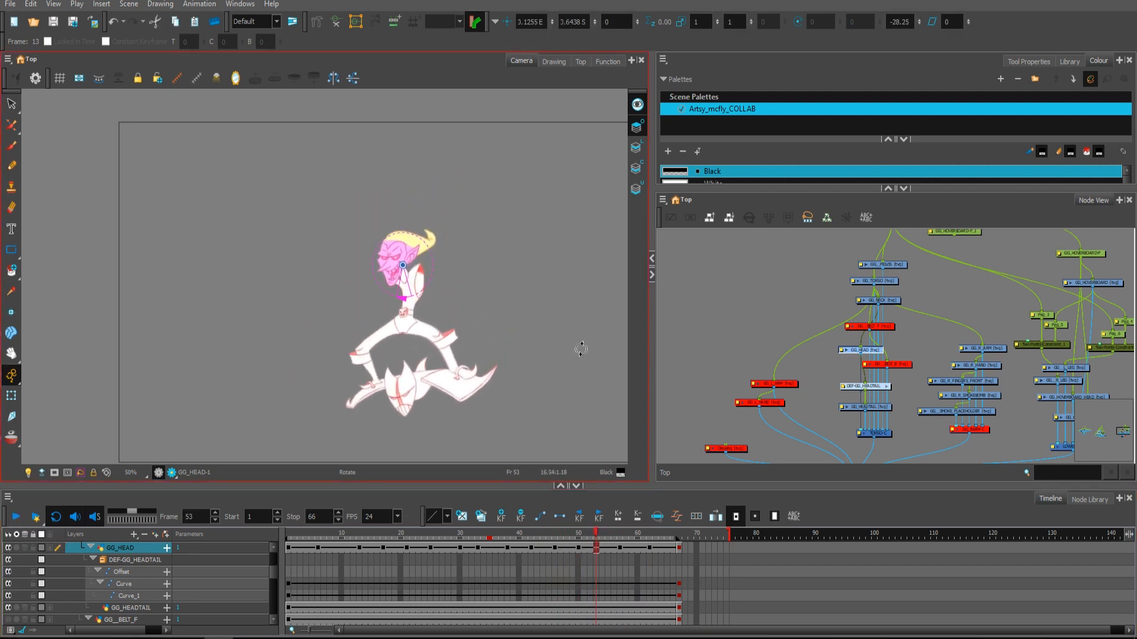
left_click(606, 60)
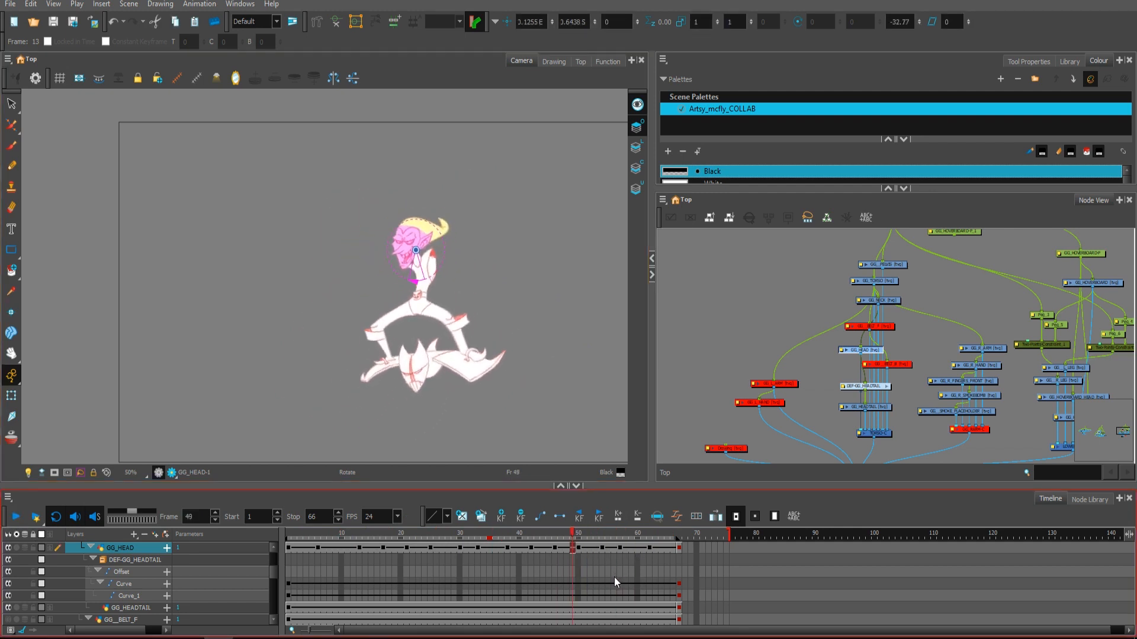
left_click(14, 516)
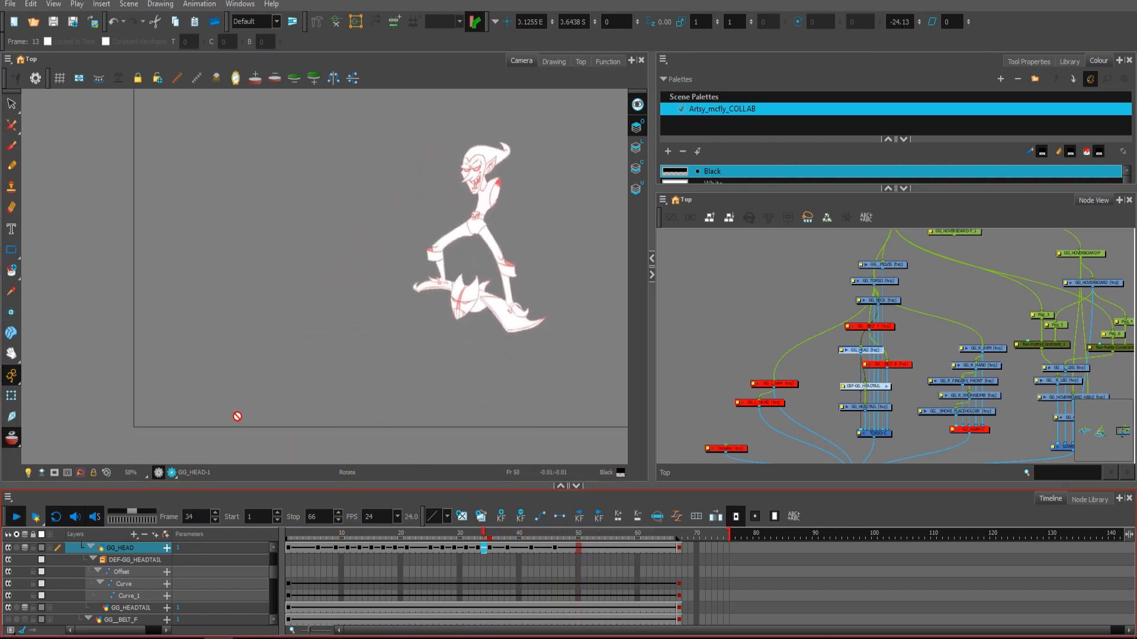
left_click(375, 548)
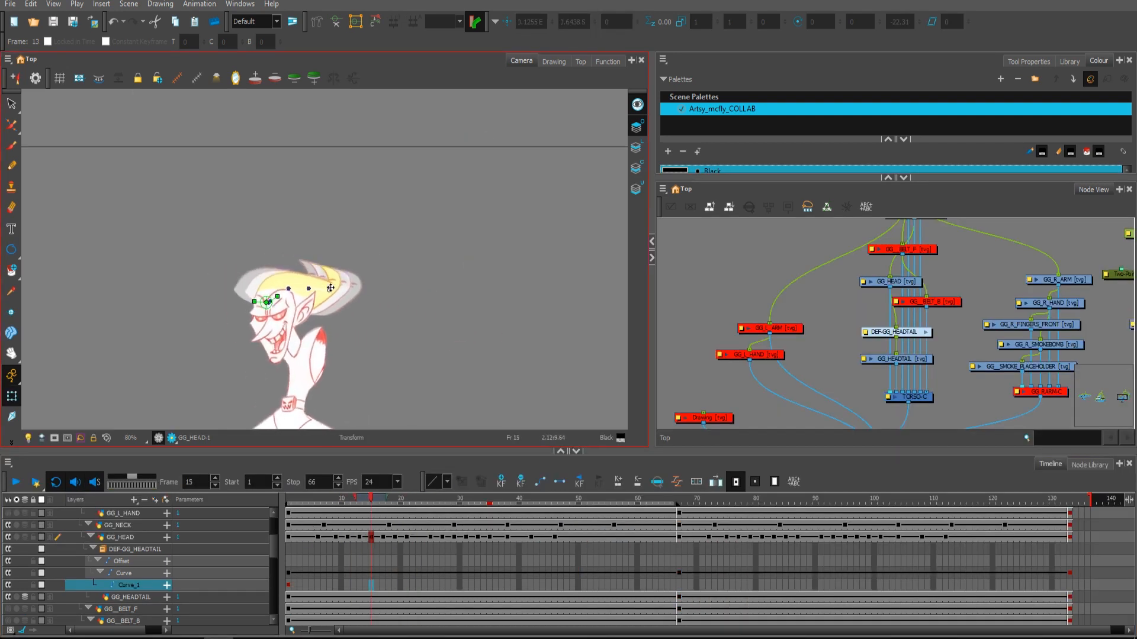
Pose Curve_1 of DEF-GG_HEADTAIL at frames 6, 63 and 1 so the hair bends.
left_click(594, 498)
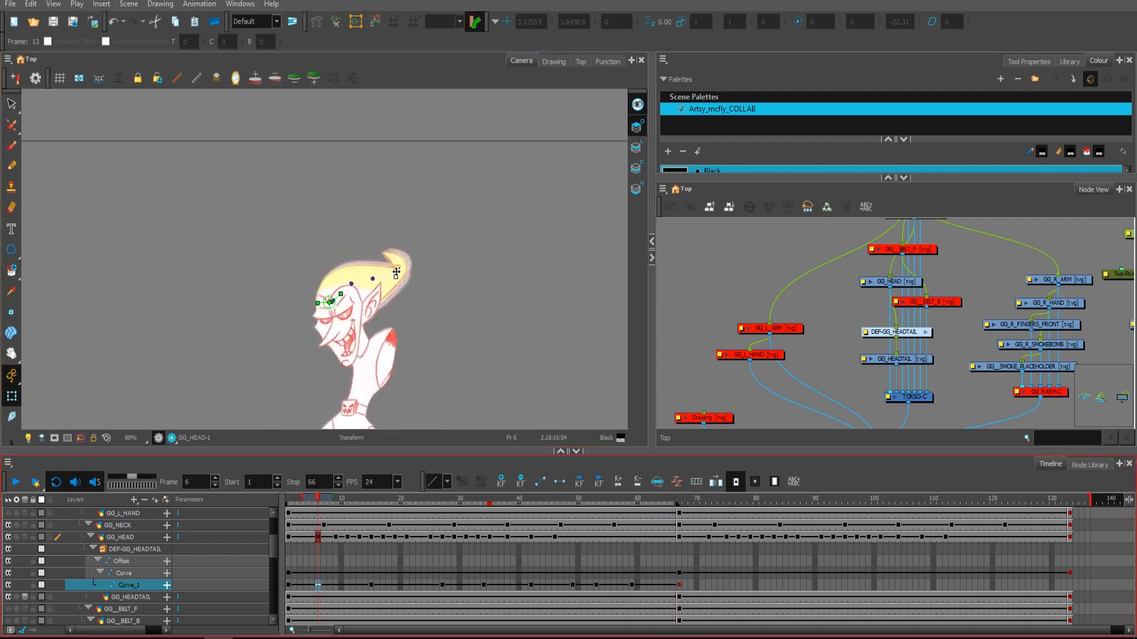
left_click(607, 61)
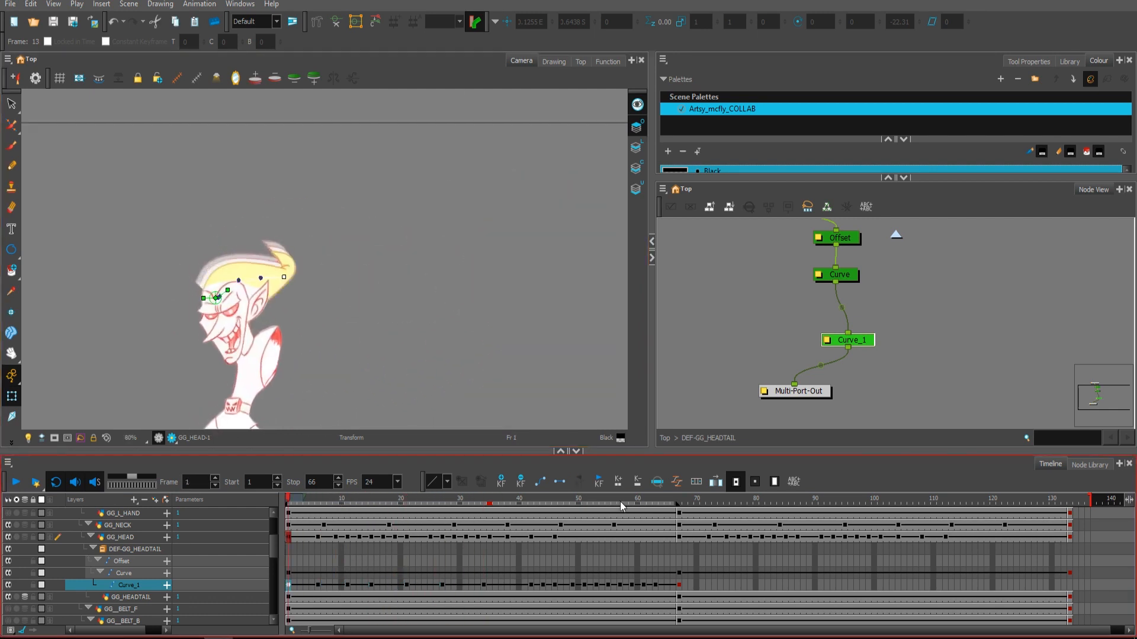
left_click(634, 499)
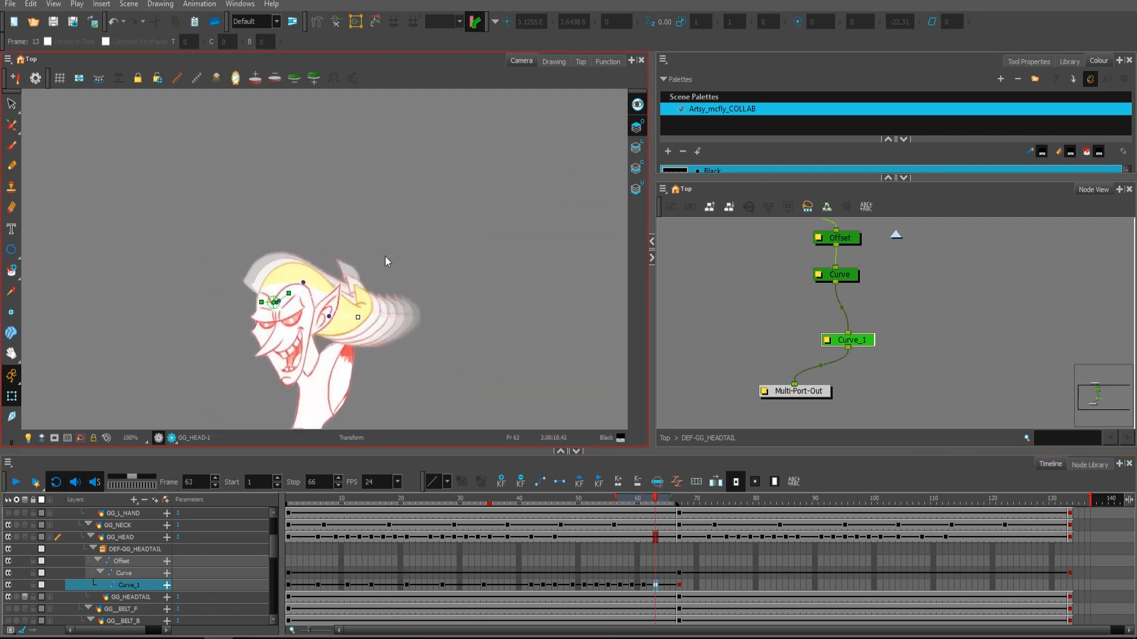
left_click(300, 498)
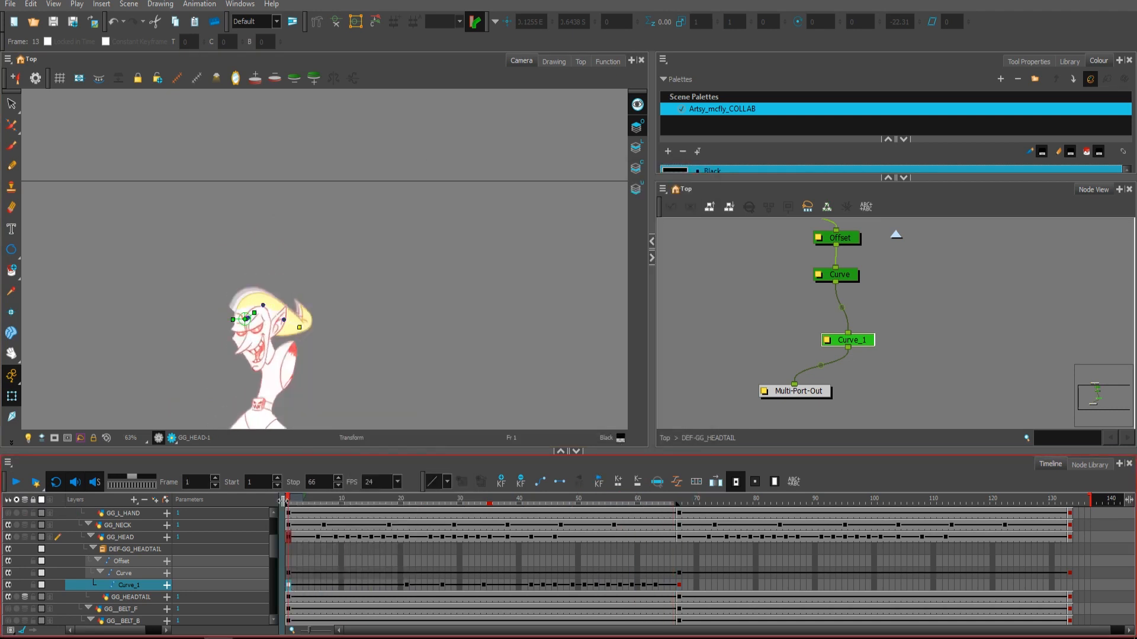
Apply Set Ease for Multiple Parameters to the hair deformer keyframes.
left_click(14, 483)
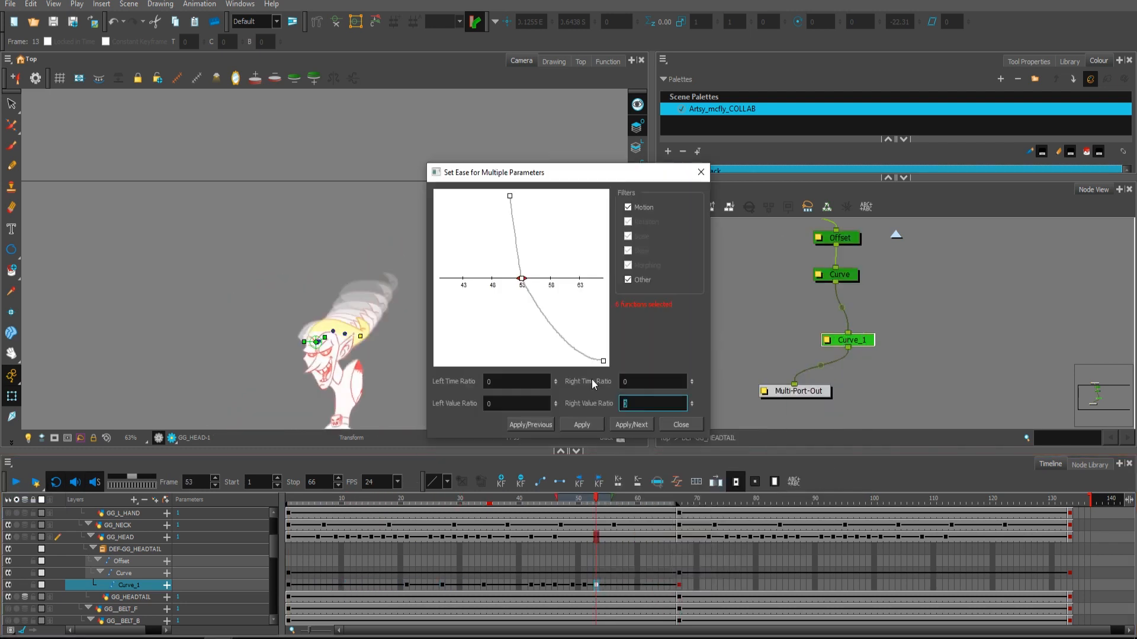
left_click(680, 424)
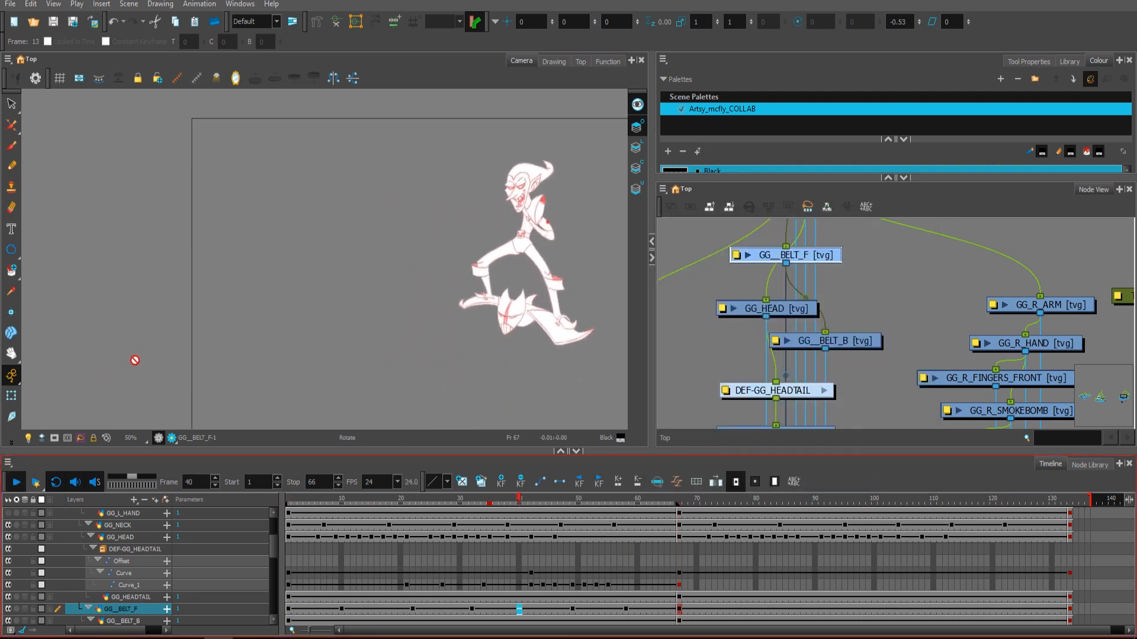
Rotate GG_L_ARM into a keyed pose and select GG_L_HAND for posing.
left_click(412, 498)
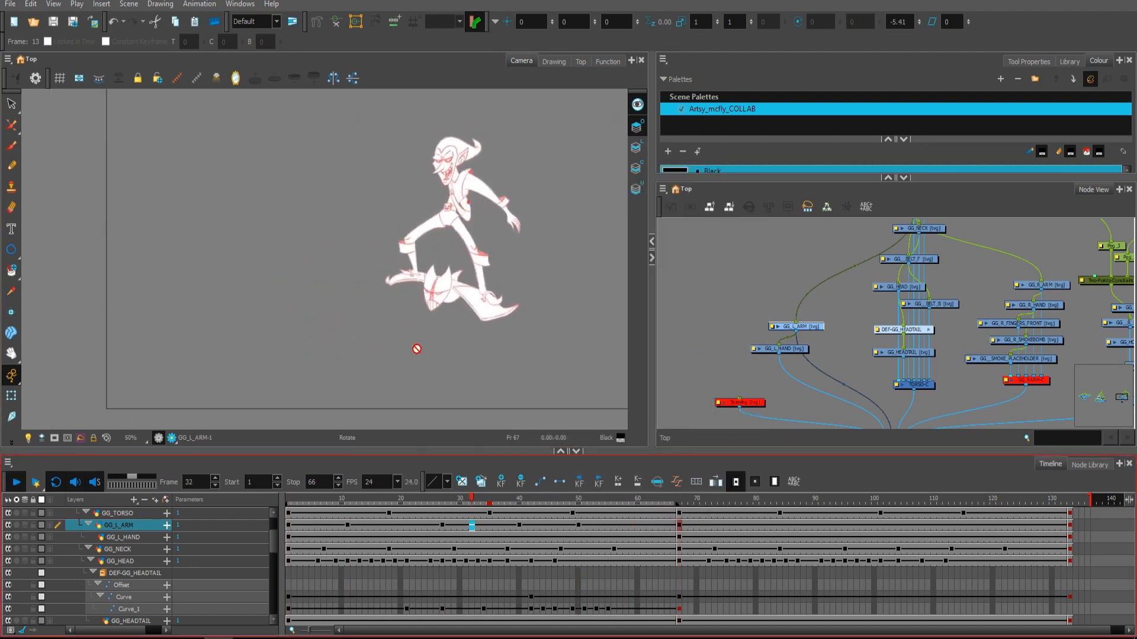
left_click(608, 61)
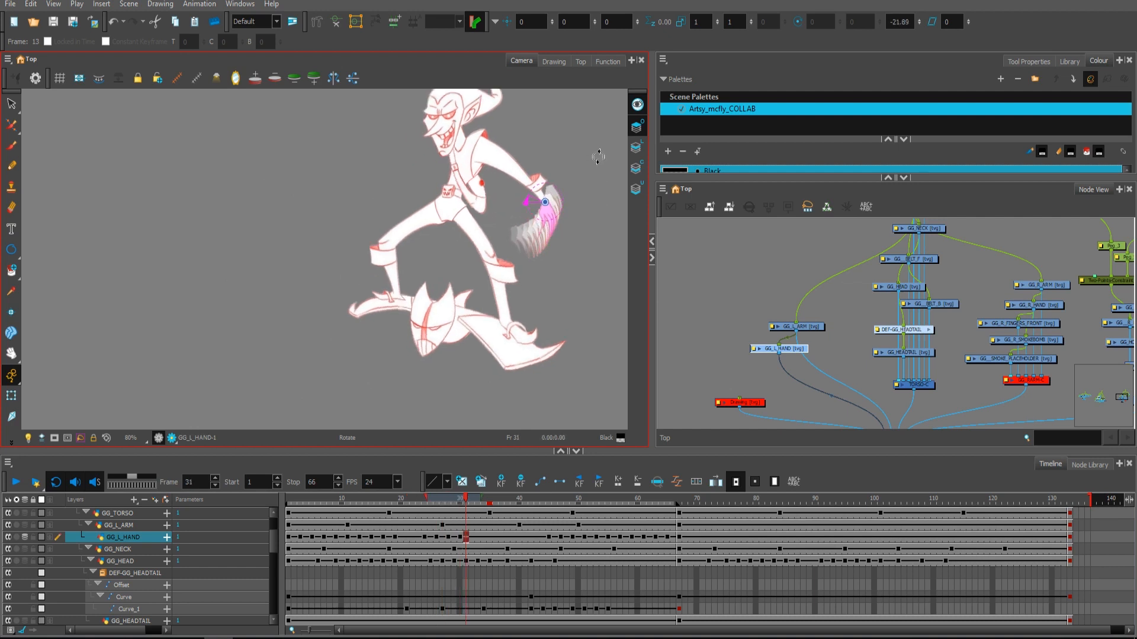
Rotate GG_L_HAND at frame 31 so the hand flicks.
left_click(531, 498)
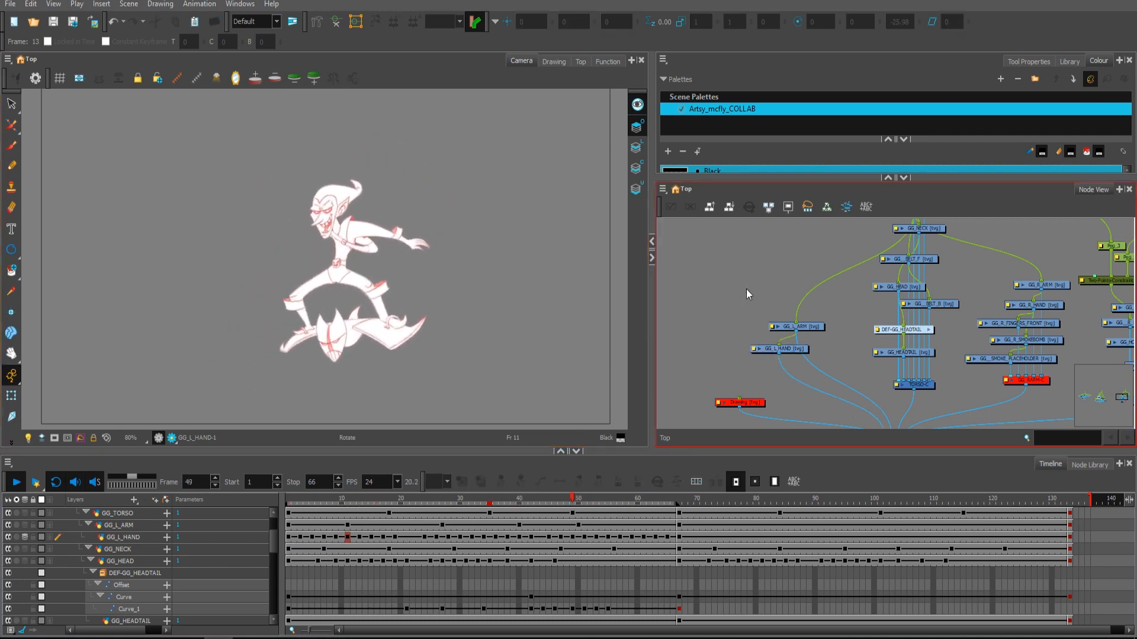
Select GG_R_ARM, review playback, and rotate it into a new pose at frame 70.
left_click(585, 499)
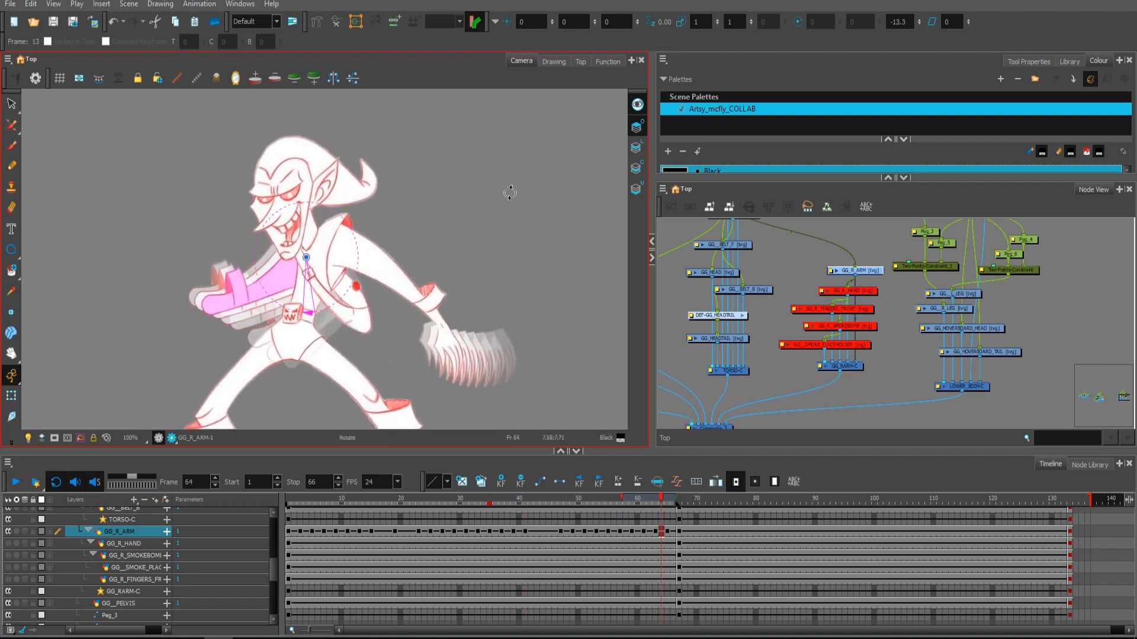
left_click(14, 482)
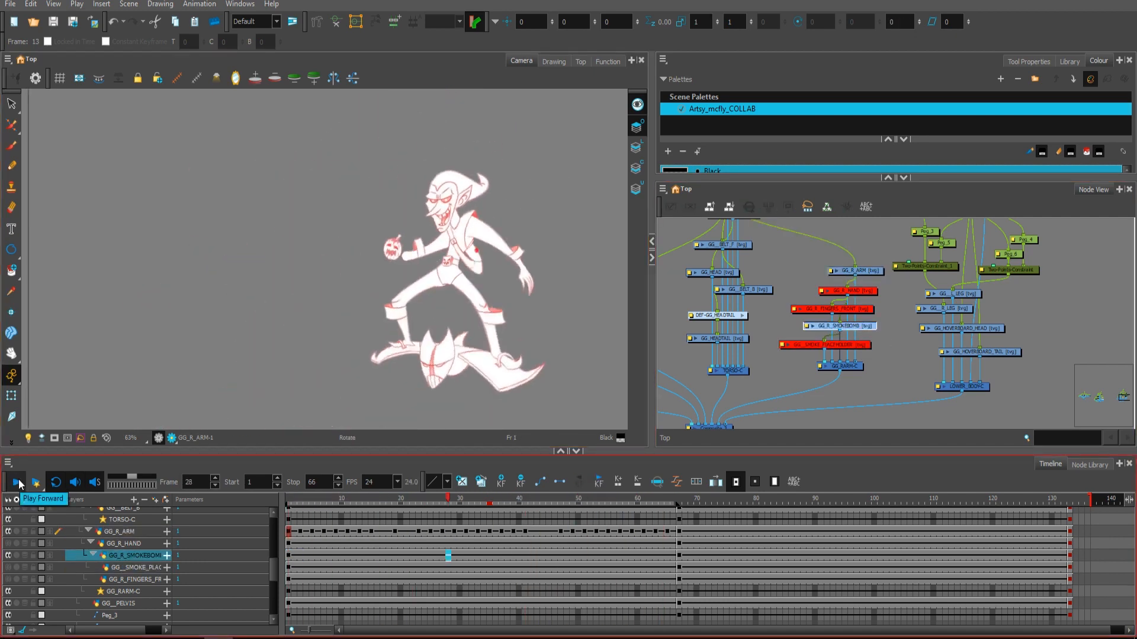
left_click(14, 482)
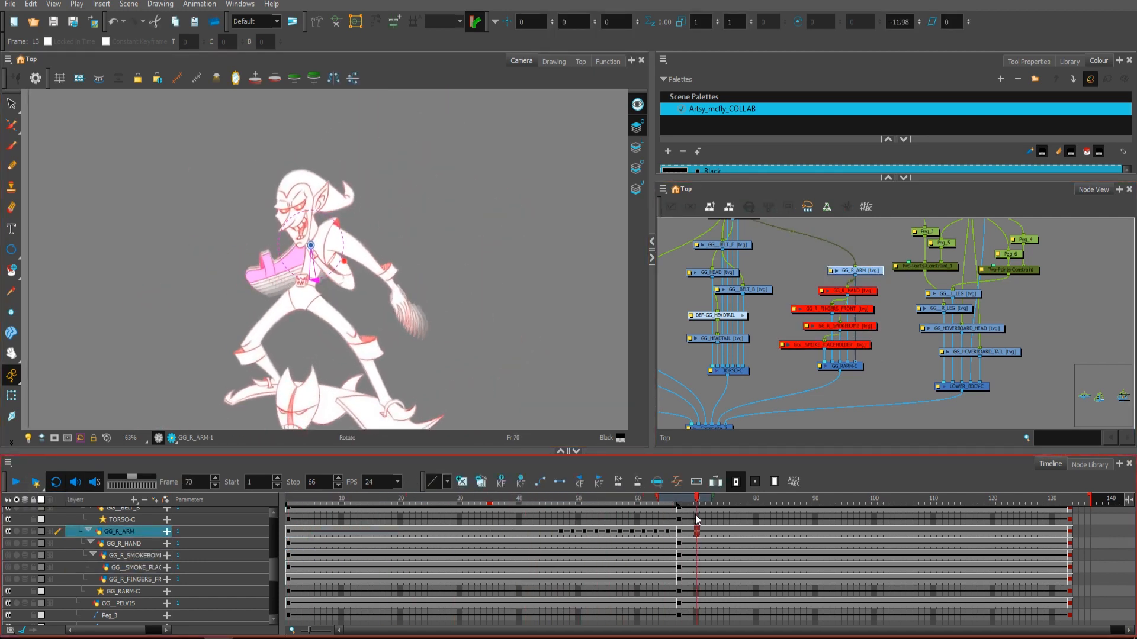
left_click(14, 482)
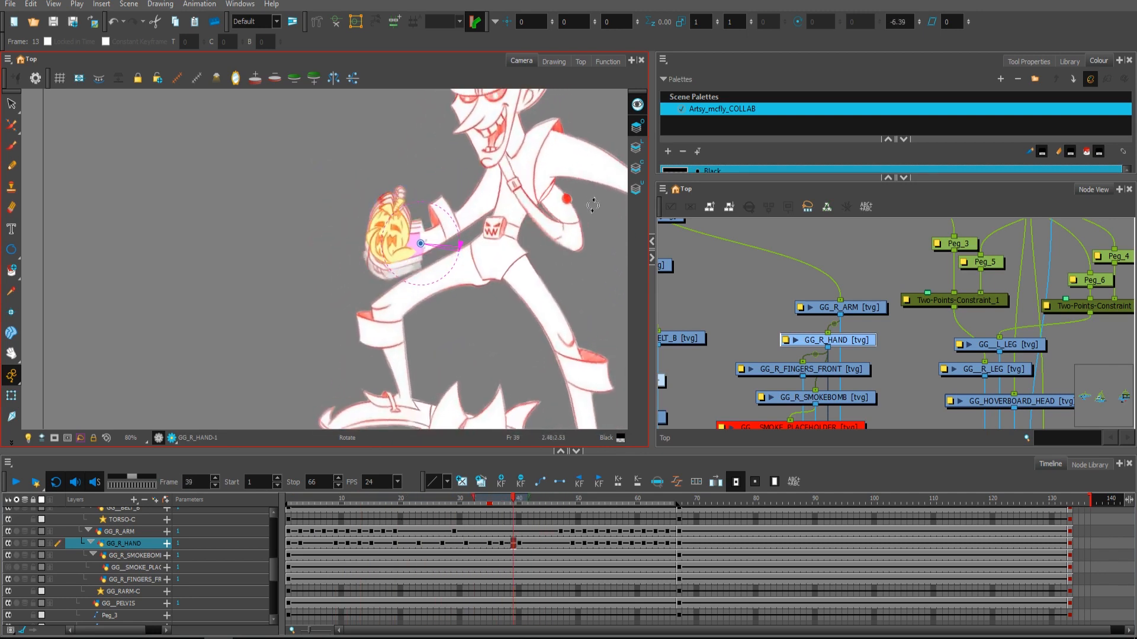
Translate GG_R_SMOKEBOMB at frames 62 and 3 so the pumpkin rises above the hand.
left_click(14, 482)
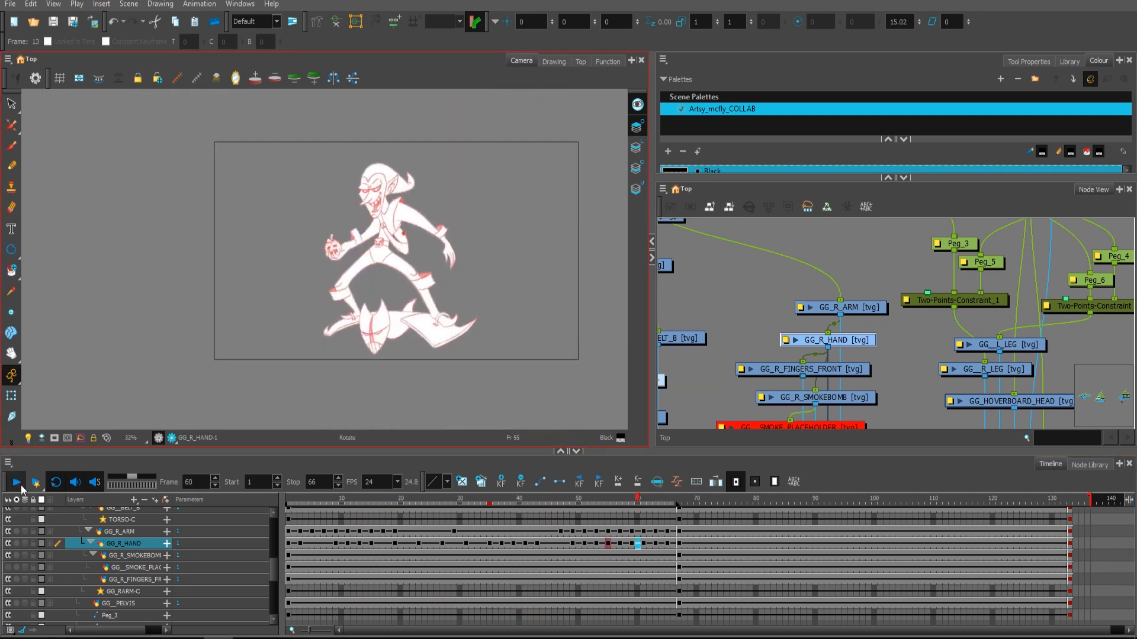
left_click(15, 482)
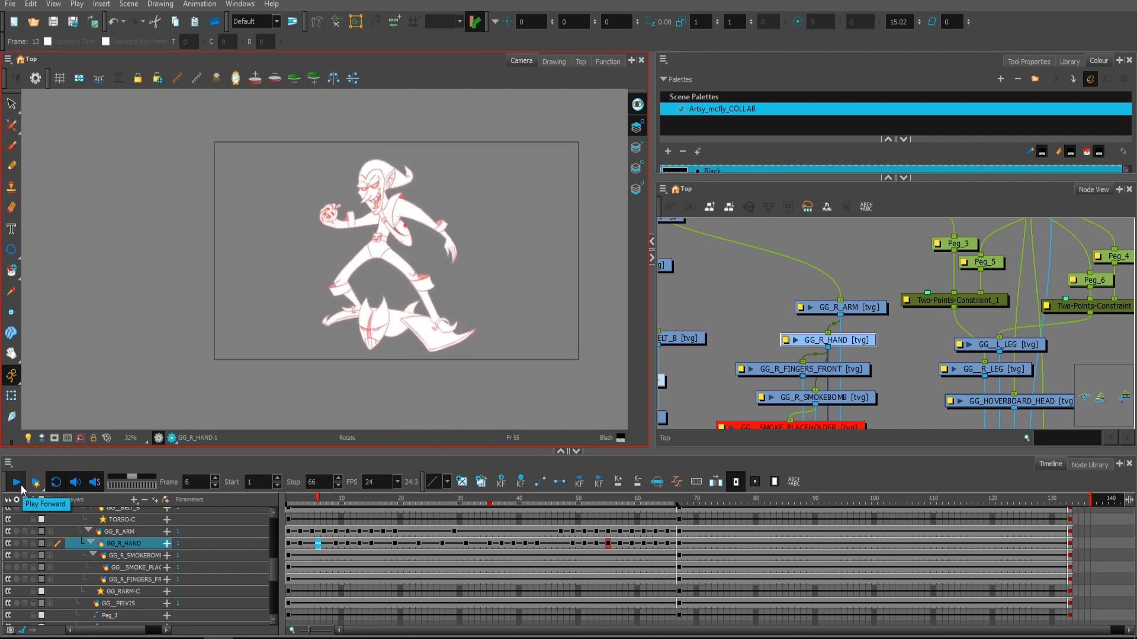
left_click(14, 482)
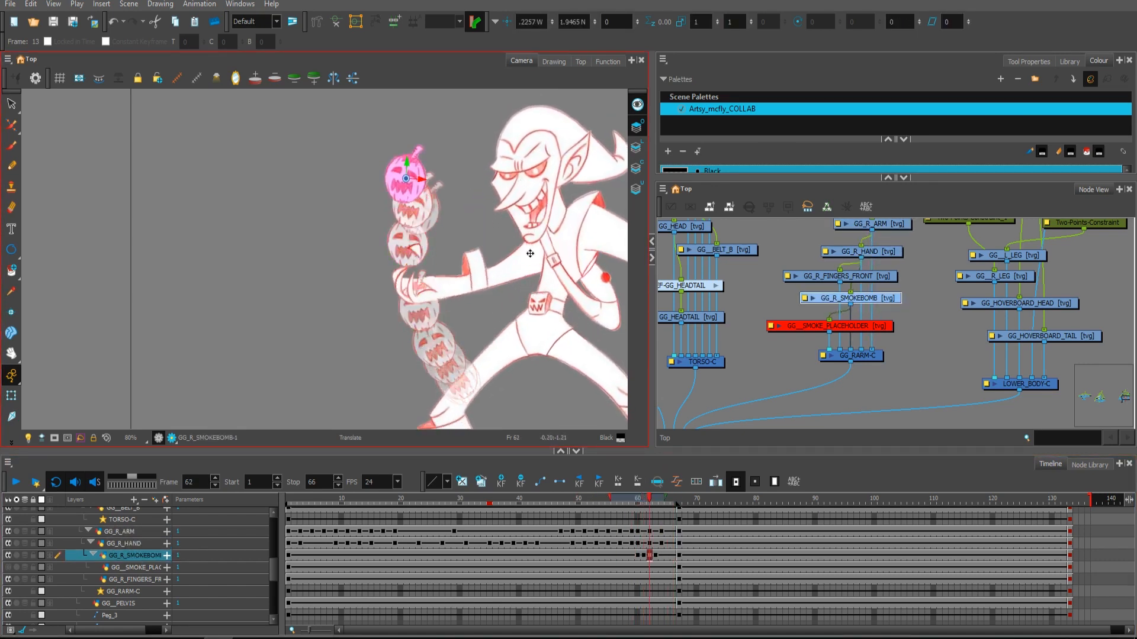
left_click(649, 498)
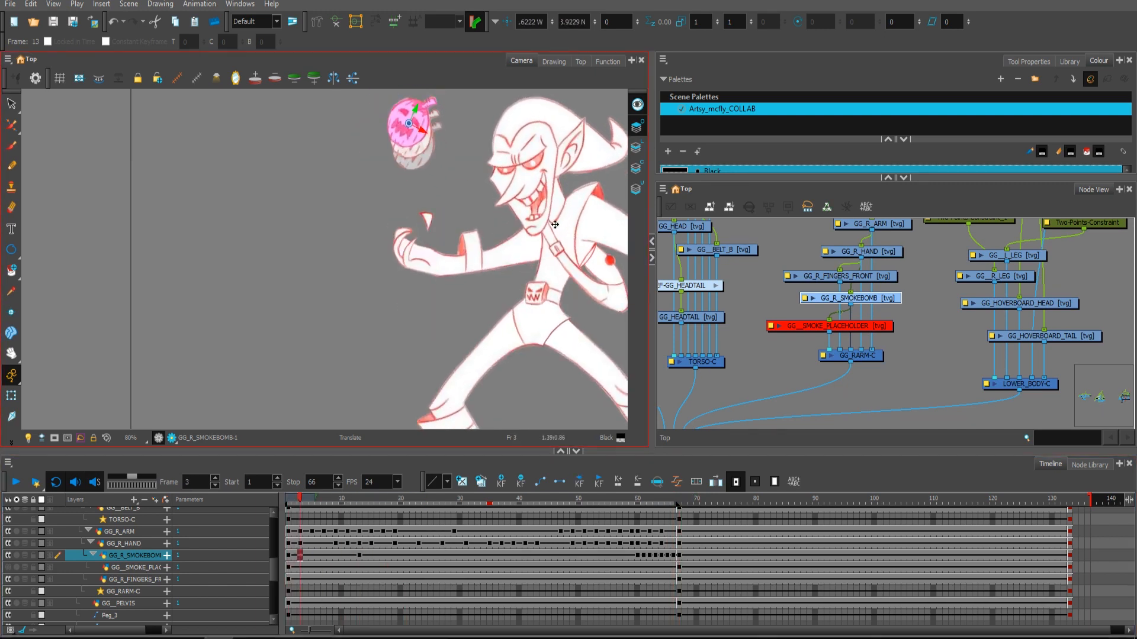
left_click_drag(302, 498, 421, 498)
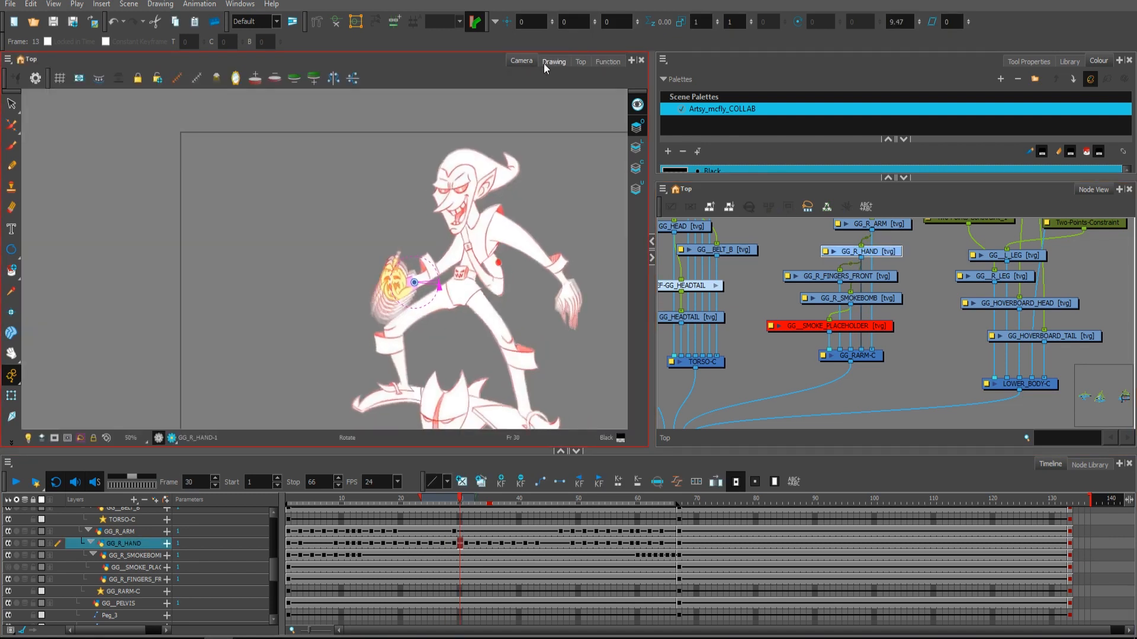
Review GG_R_HAND's Angle_z curve in the Function view and replay the scene.
left_click(606, 60)
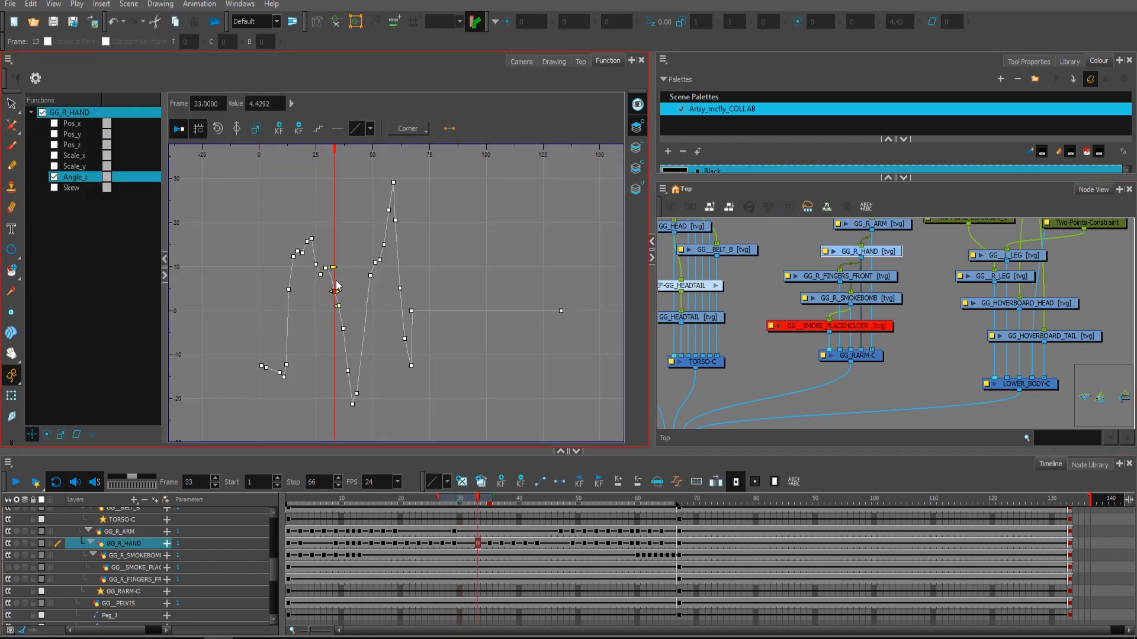
left_click(15, 482)
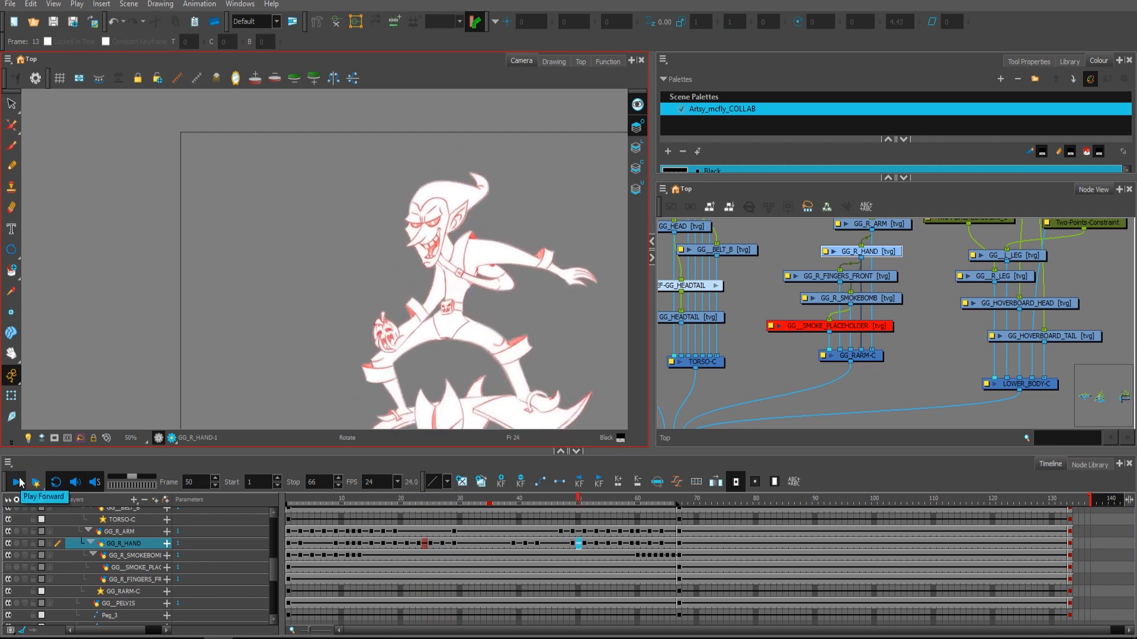
left_click(607, 61)
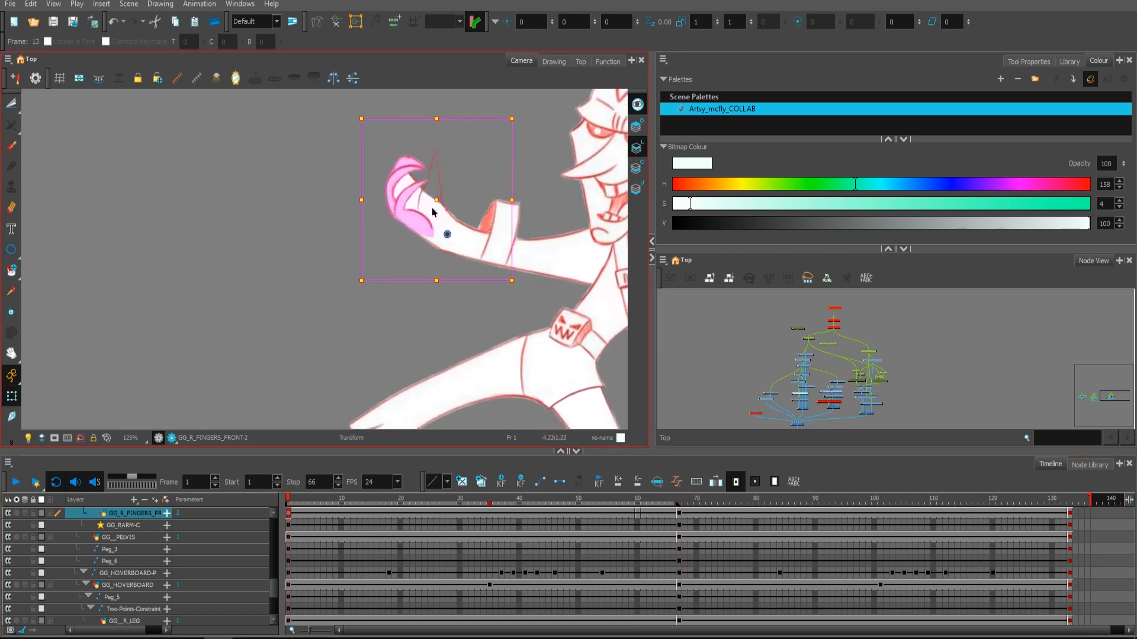
Paint new GG_R_FINGERS_FRONT strokes in the reddish bitmap colour gripping the pumpkin.
left_click(358, 502)
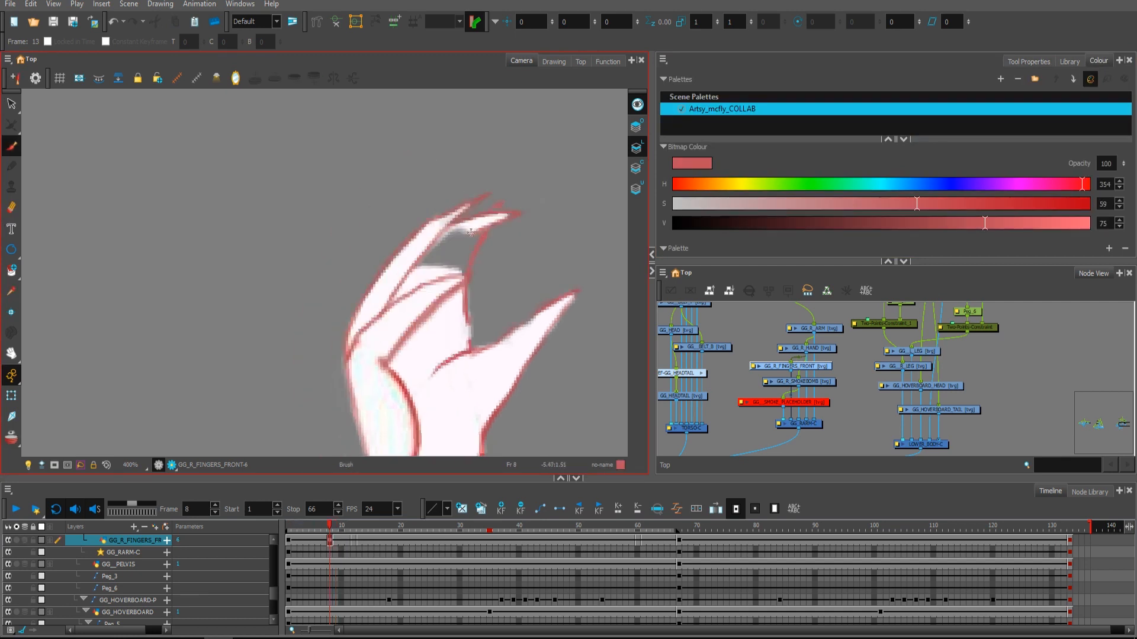
left_click(1027, 60)
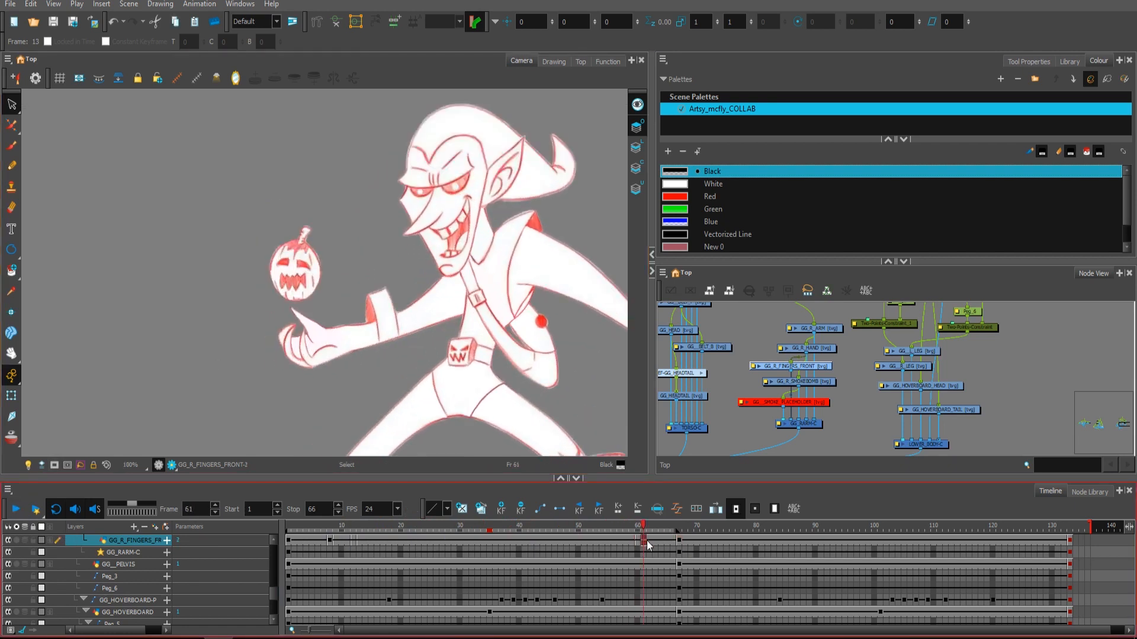
Replay the animation from frame 1, then add a new bitmap drawing layer named FIRE.
left_click(289, 530)
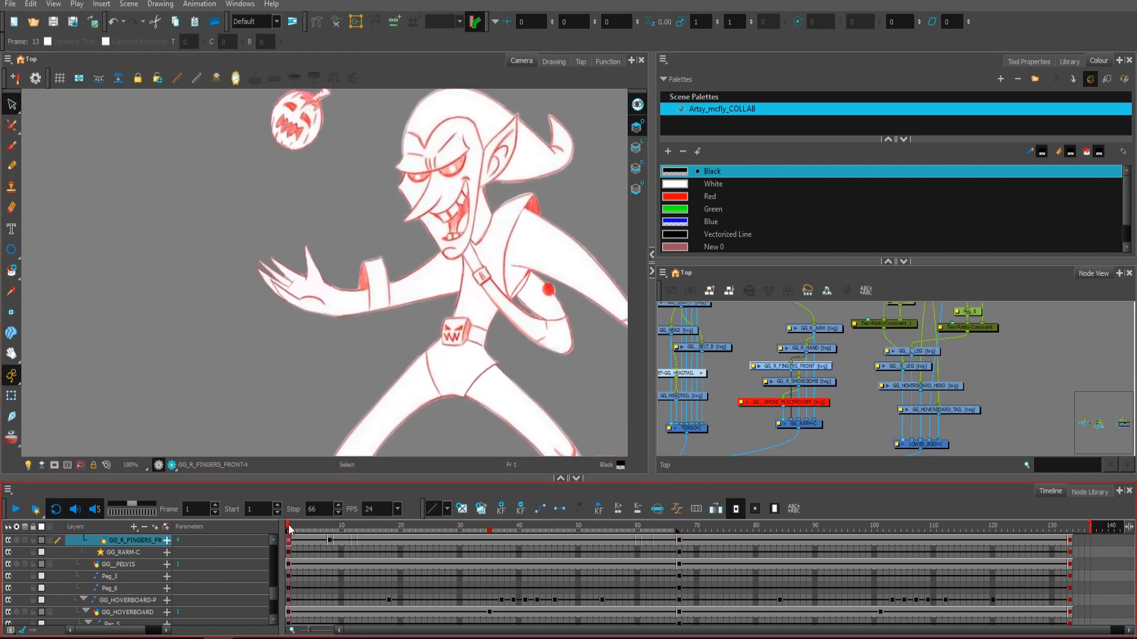
left_click(14, 510)
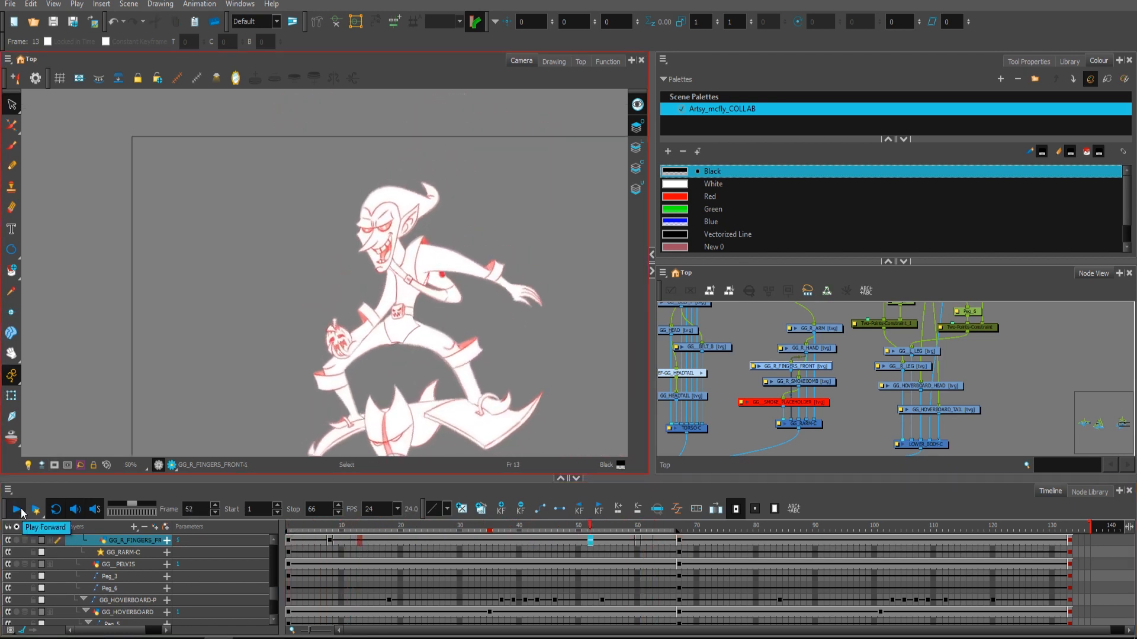
left_click(14, 509)
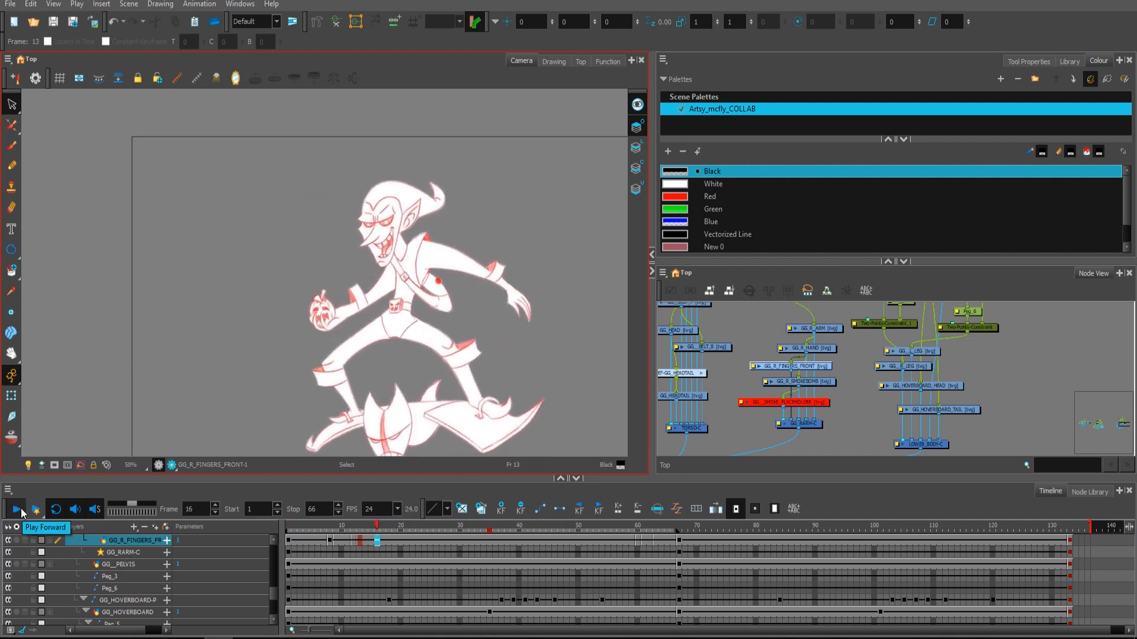
left_click(14, 508)
type("FIRE")
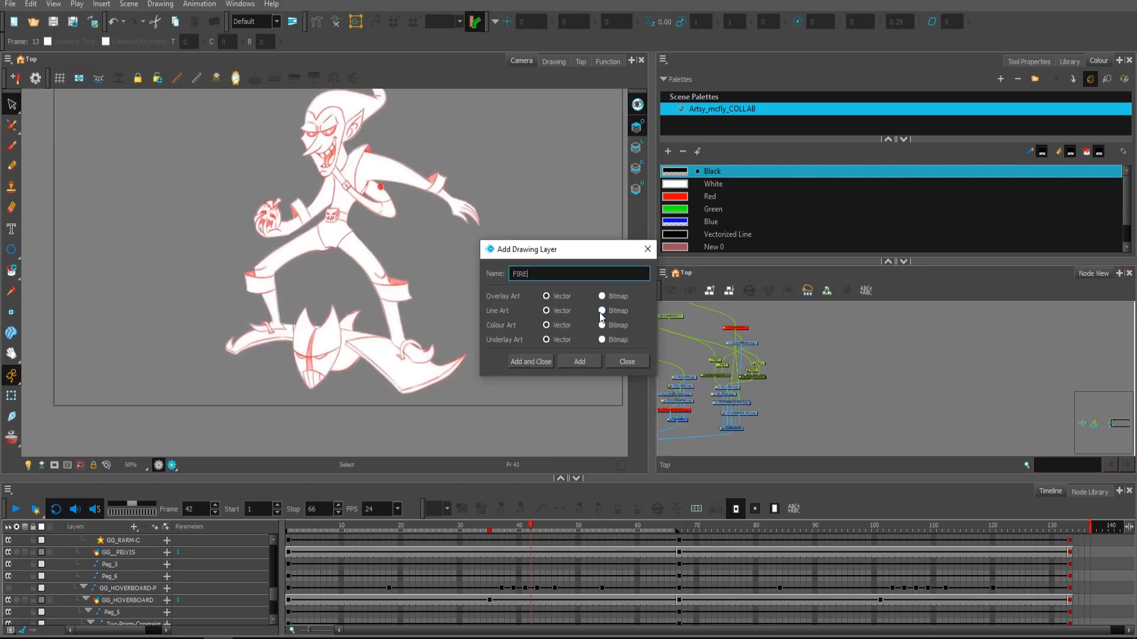
left_click(531, 361)
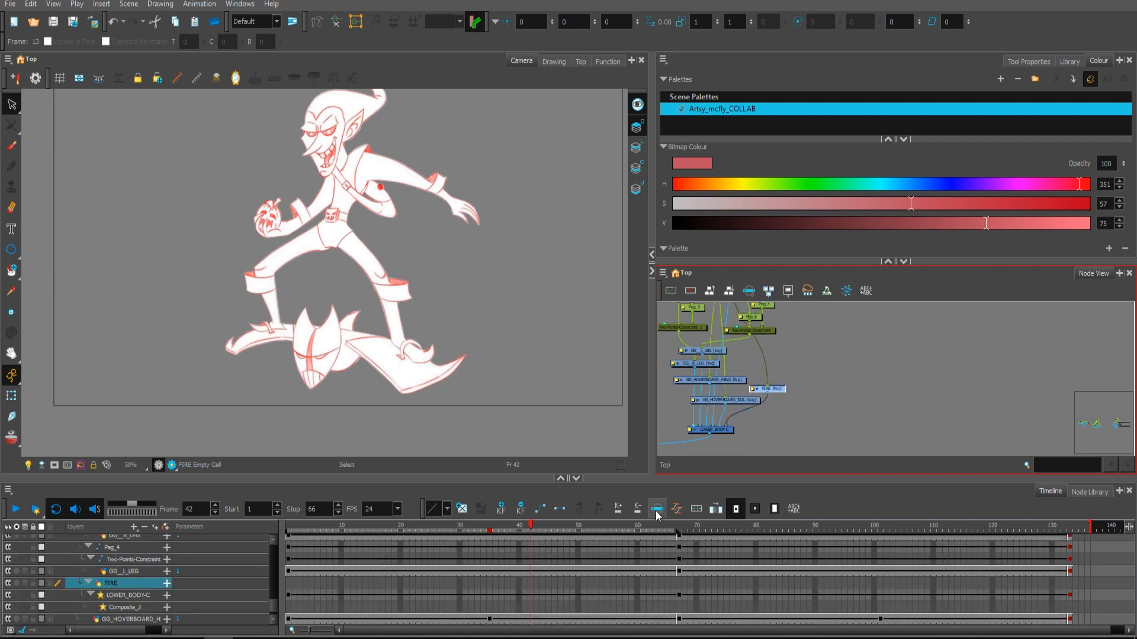